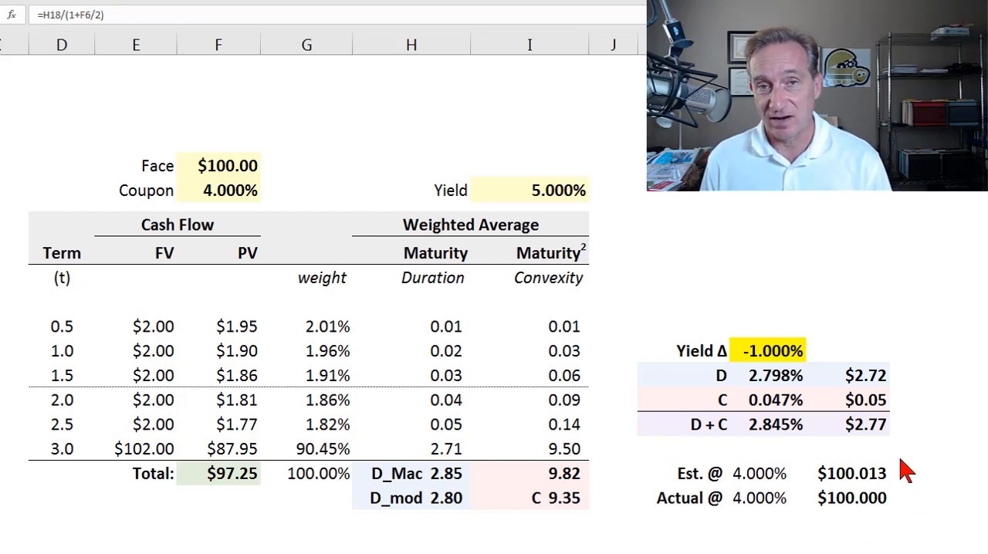
mouse_move(871, 446)
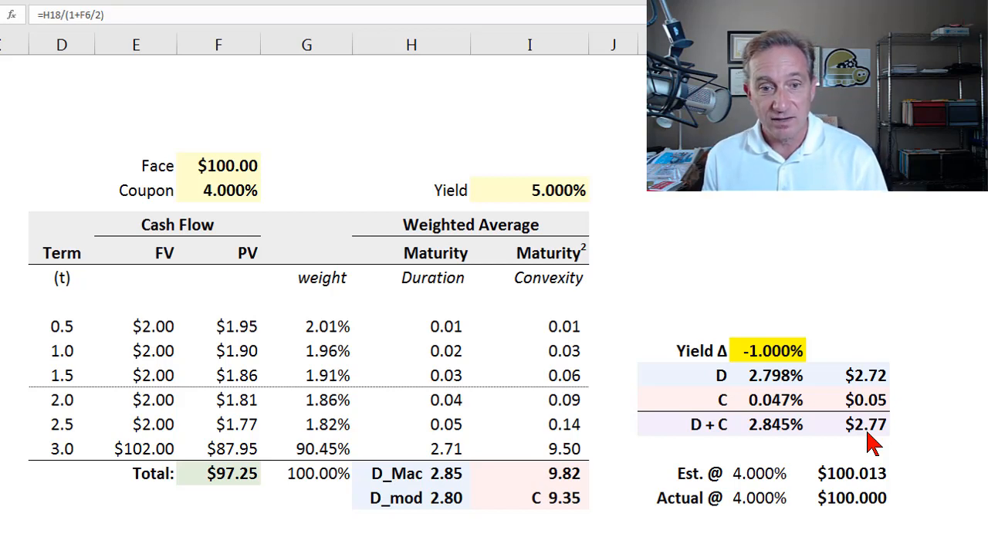
mouse_move(247, 284)
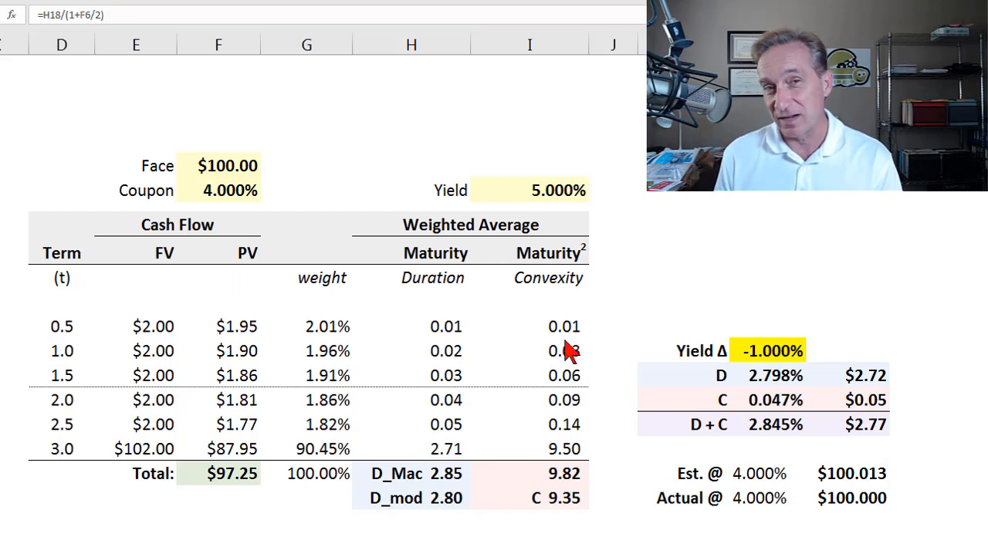
mouse_move(502, 431)
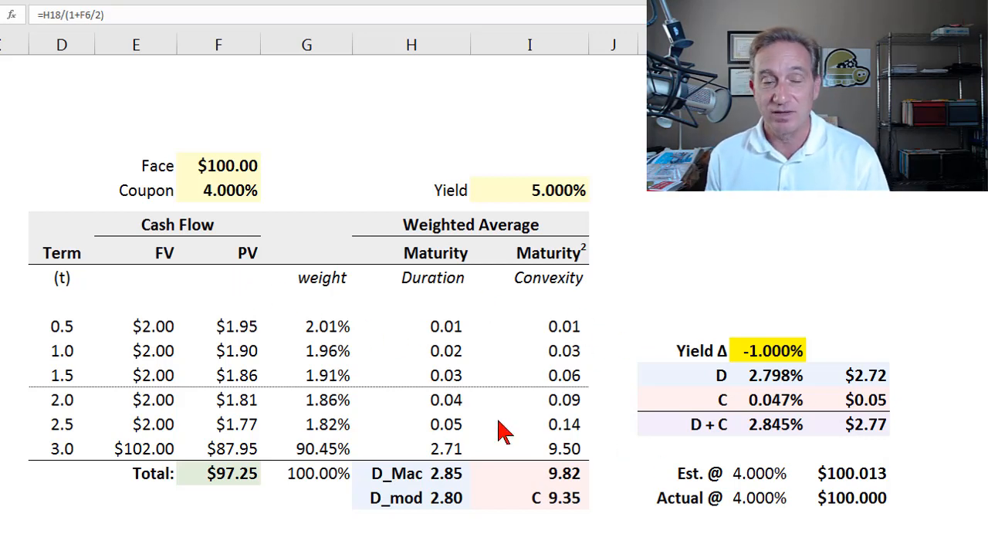
mouse_move(147, 500)
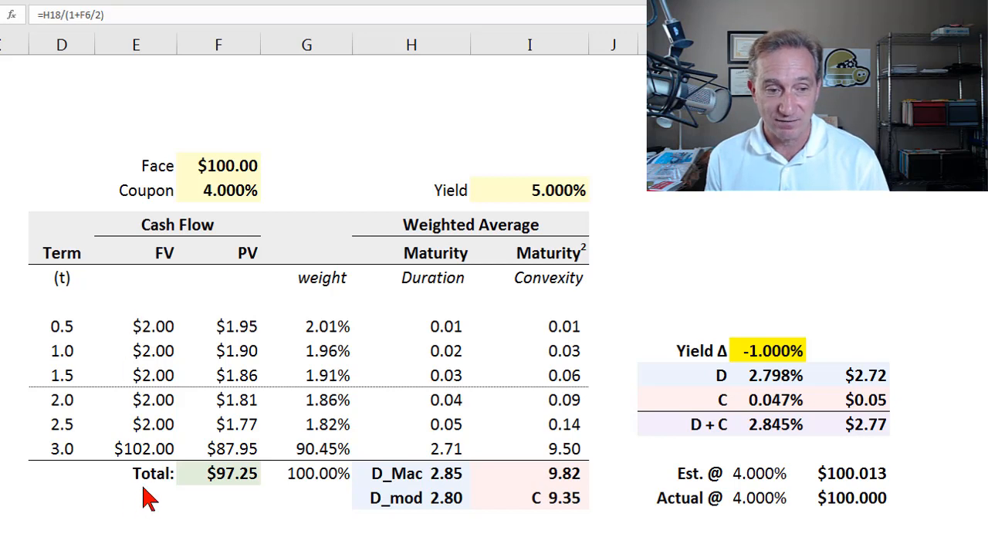
mouse_move(85, 348)
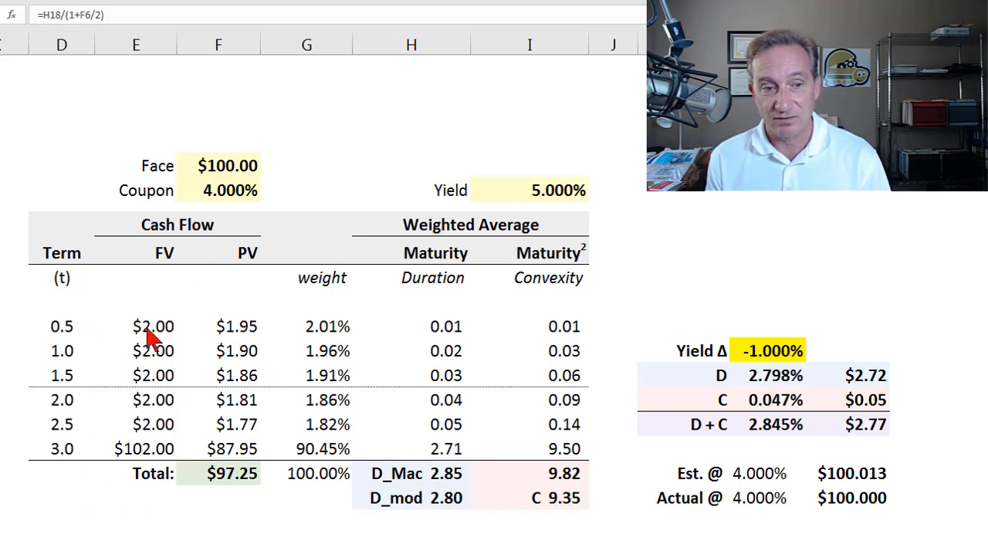
mouse_move(191, 335)
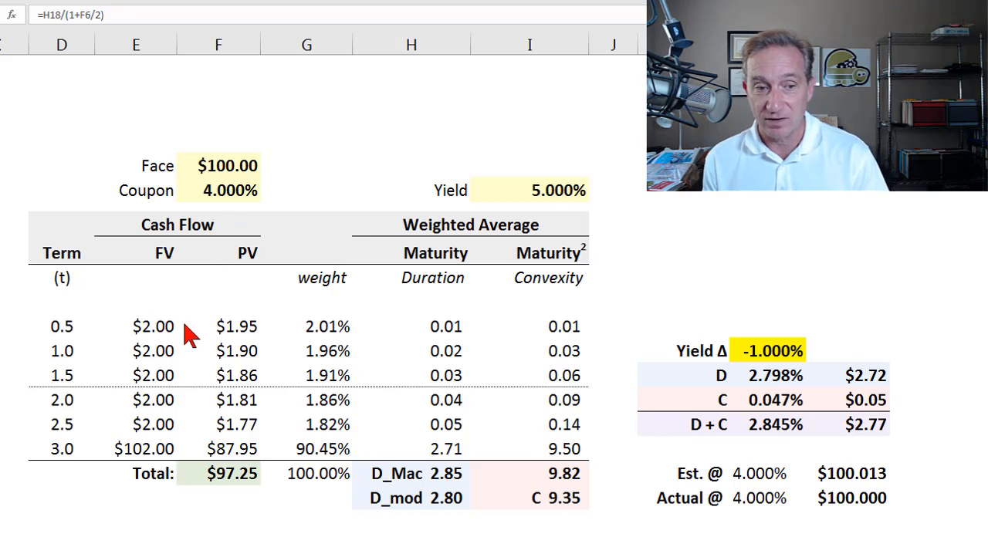
mouse_move(247, 169)
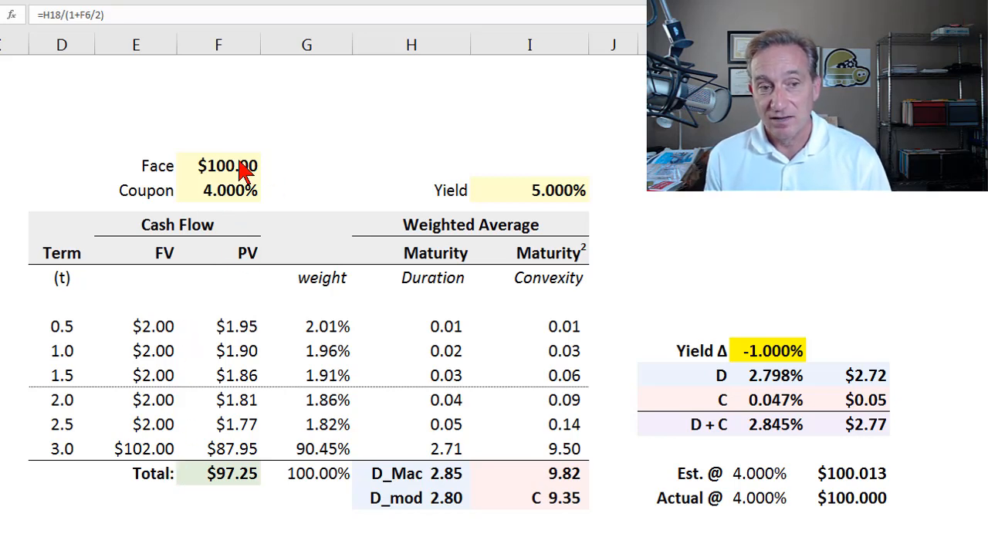
mouse_move(292, 231)
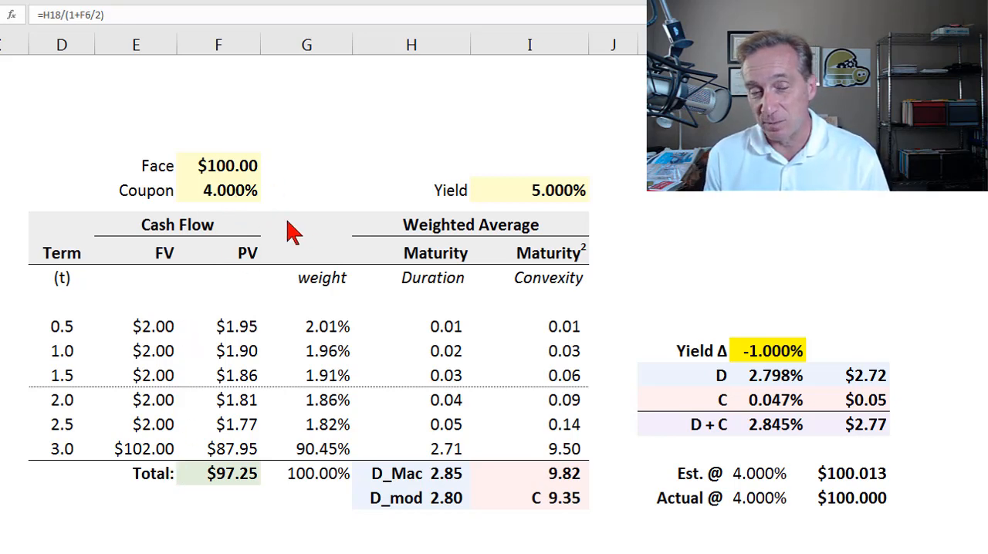
mouse_move(611, 209)
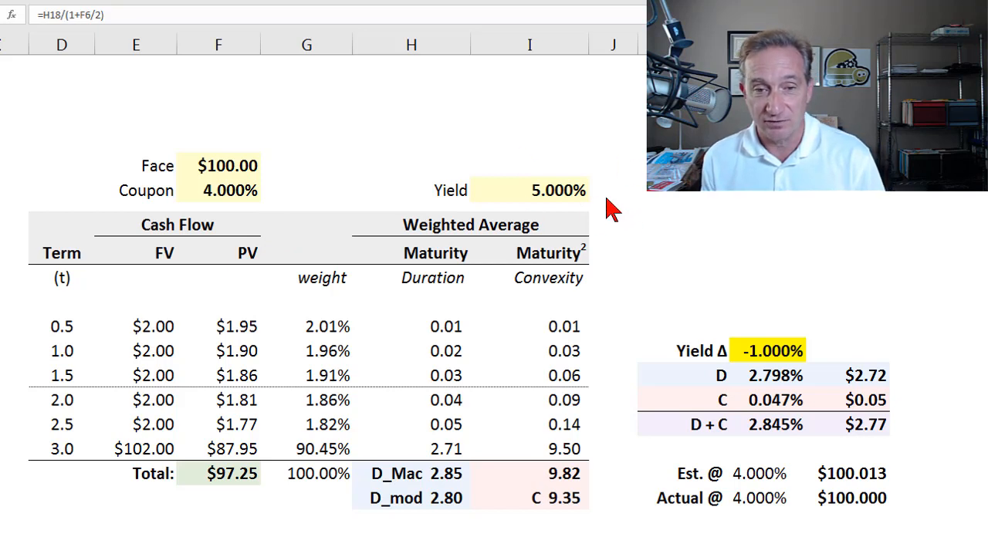
mouse_move(534, 281)
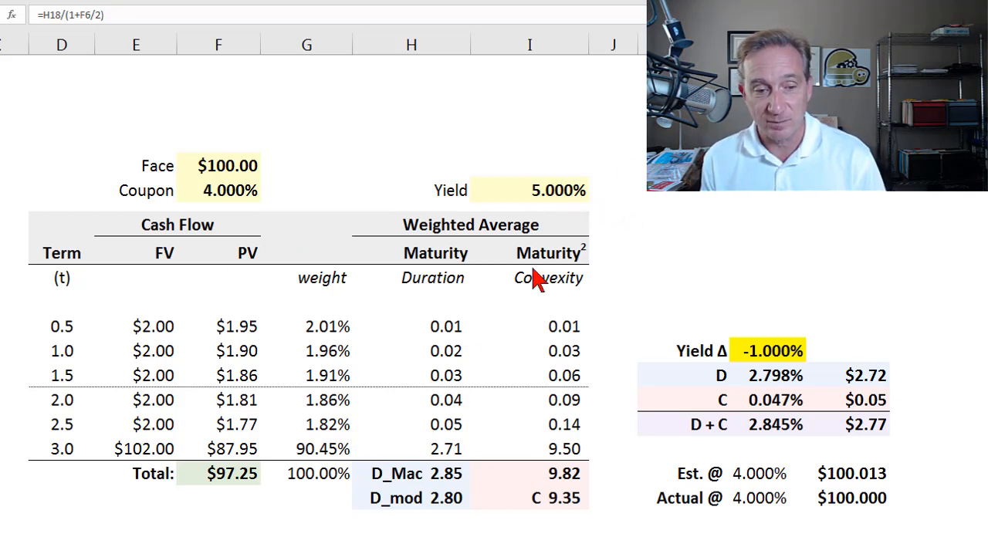
mouse_move(188, 502)
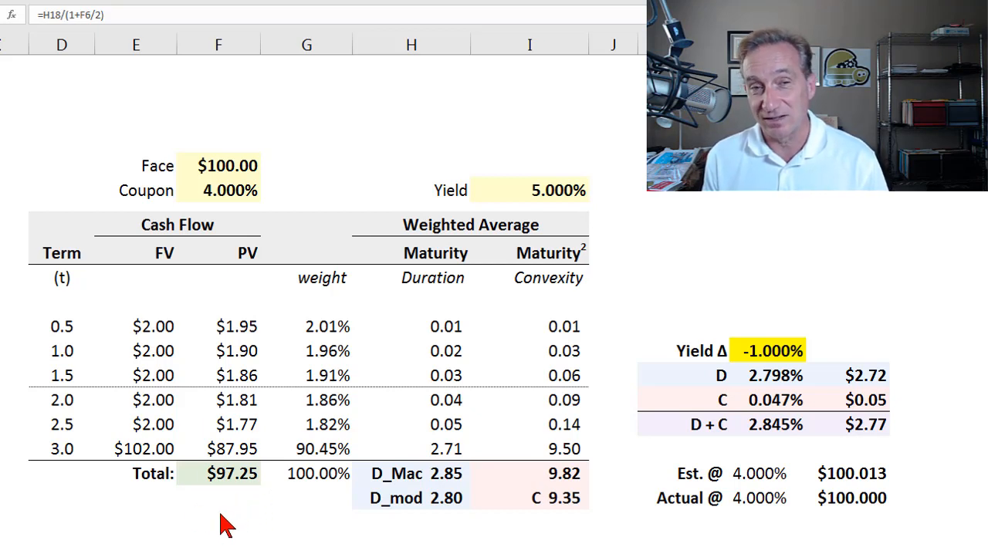
mouse_move(420, 339)
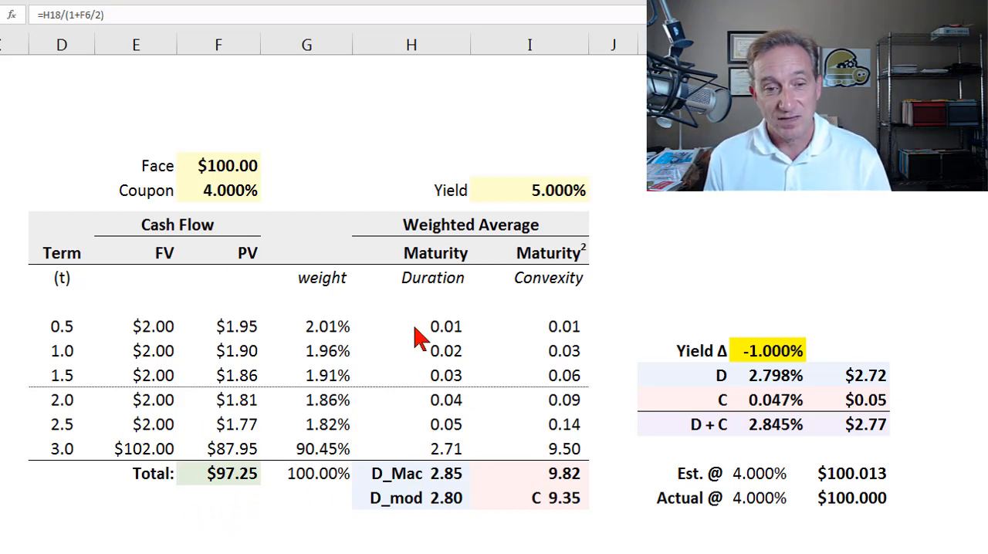
mouse_move(460, 280)
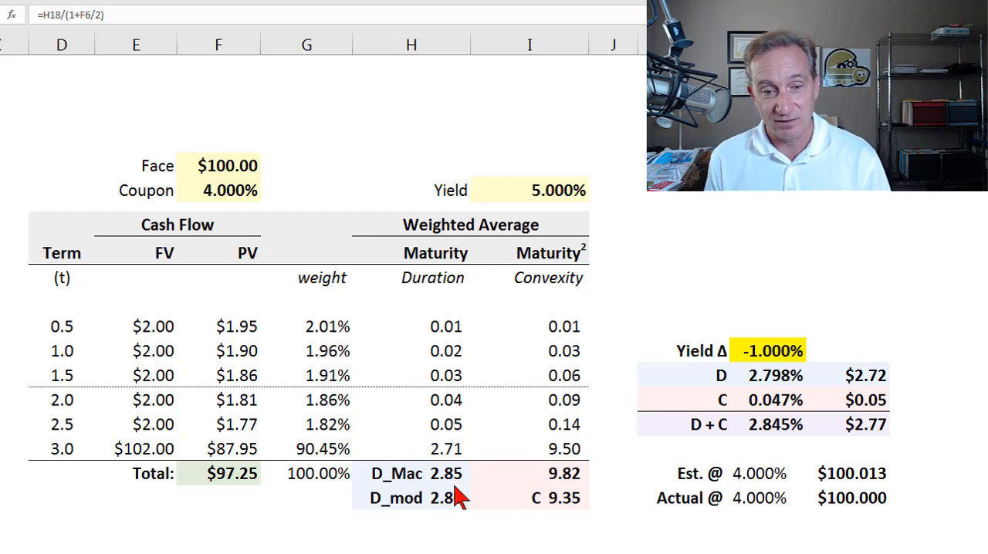
mouse_move(568, 517)
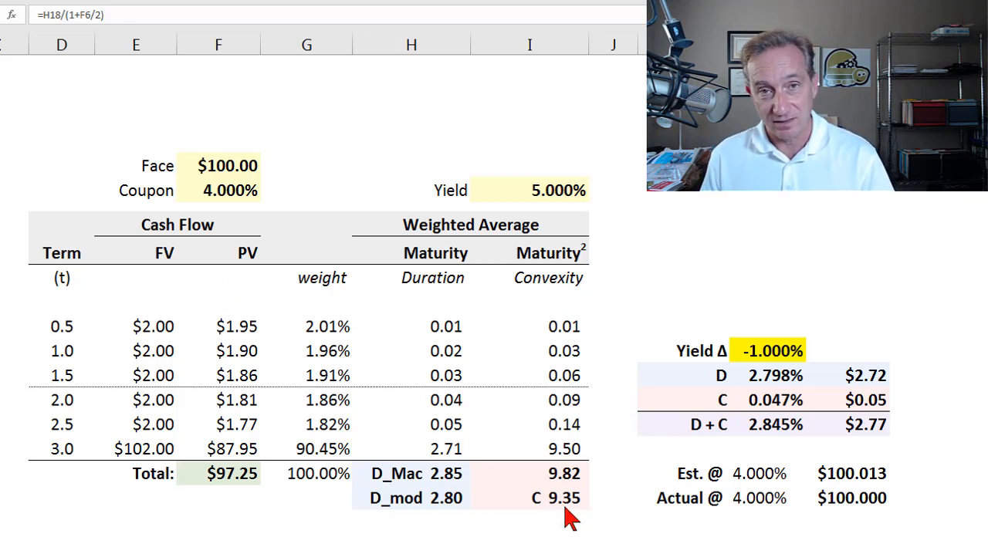
mouse_move(444, 301)
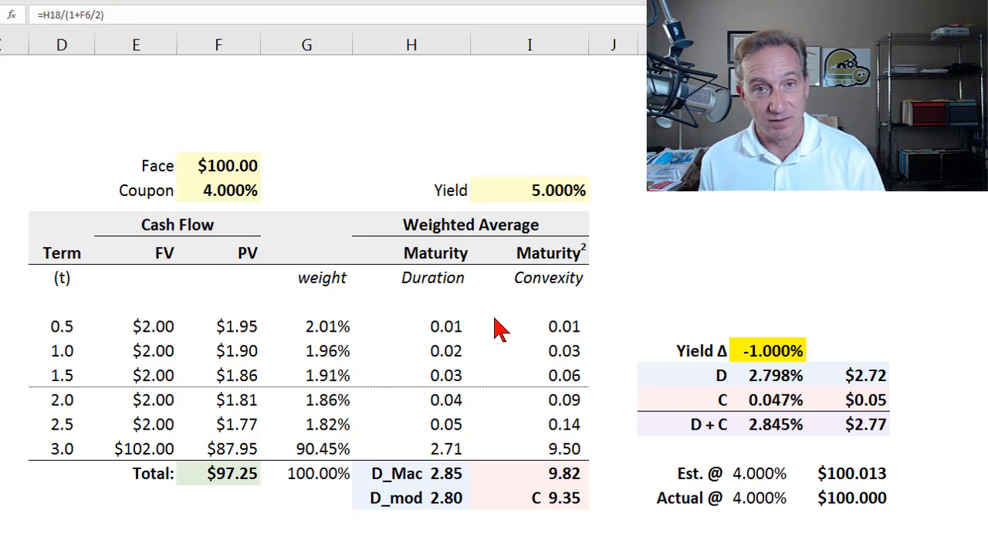
mouse_move(624, 339)
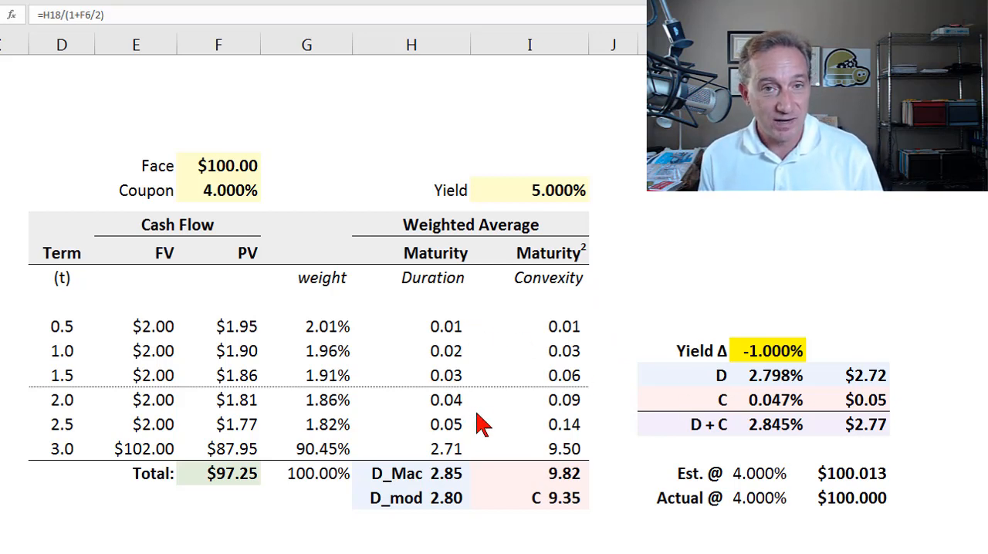
mouse_move(324, 460)
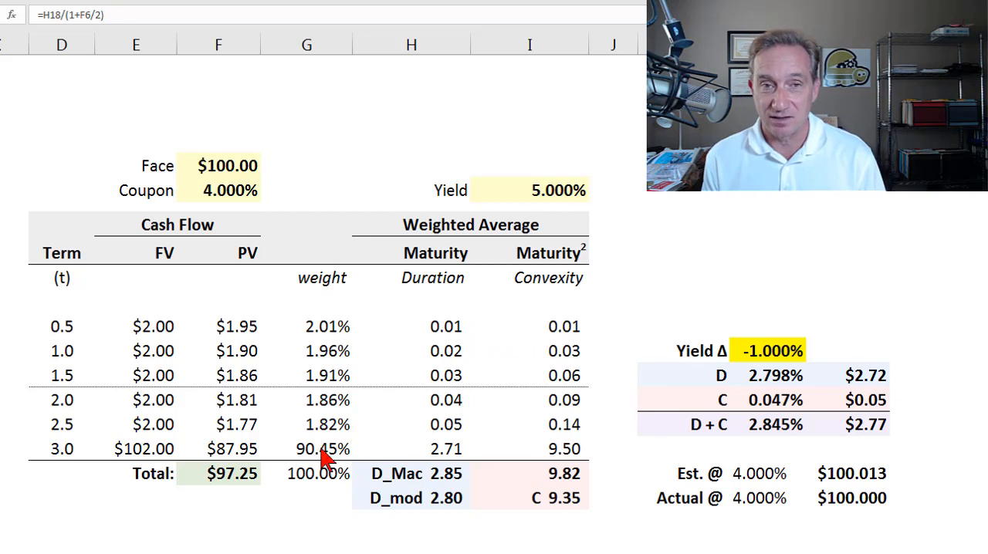
mouse_move(324, 353)
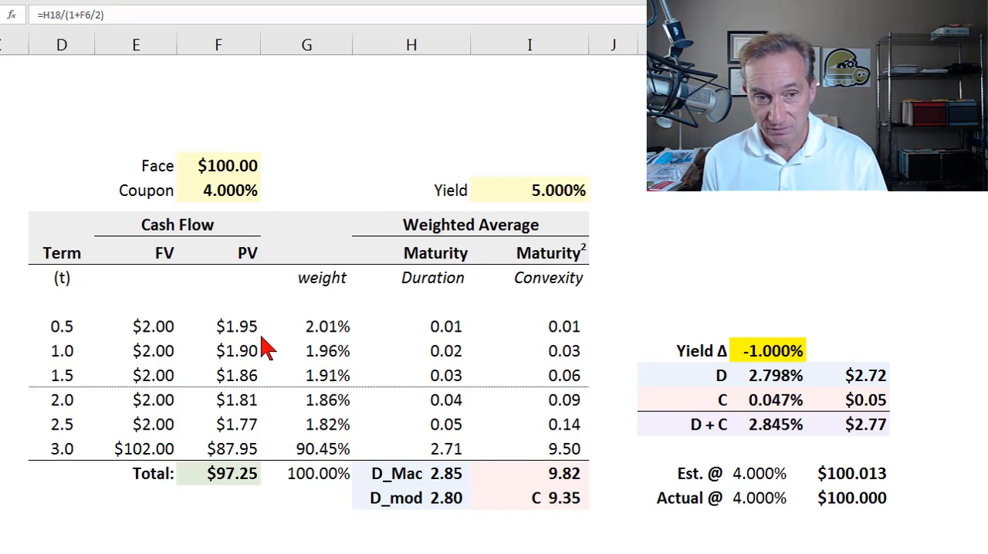
mouse_move(327, 332)
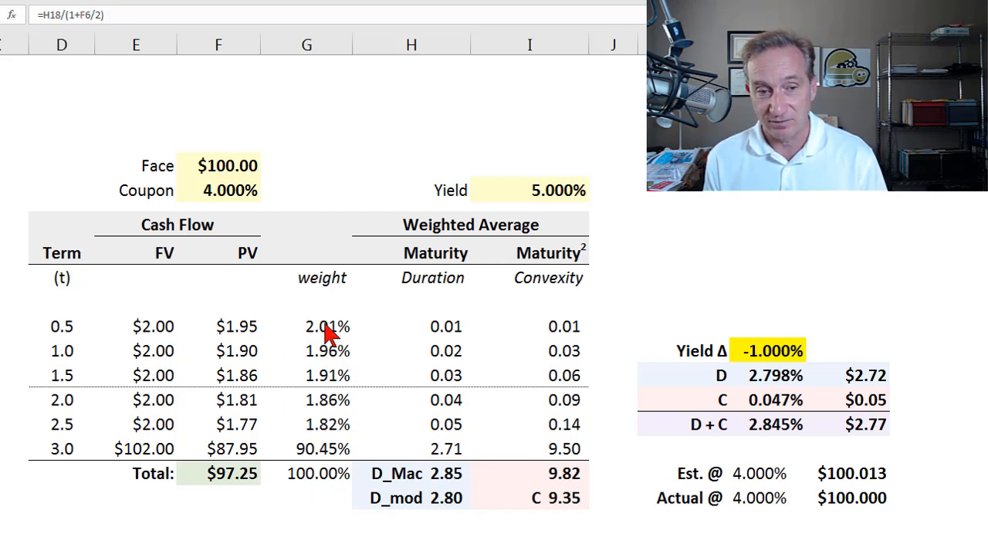
mouse_move(255, 440)
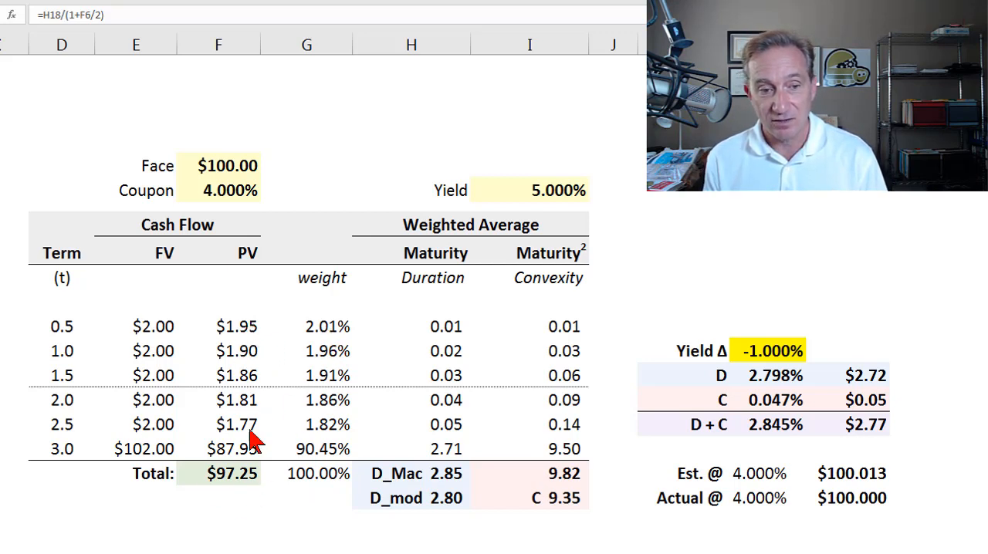
mouse_move(242, 456)
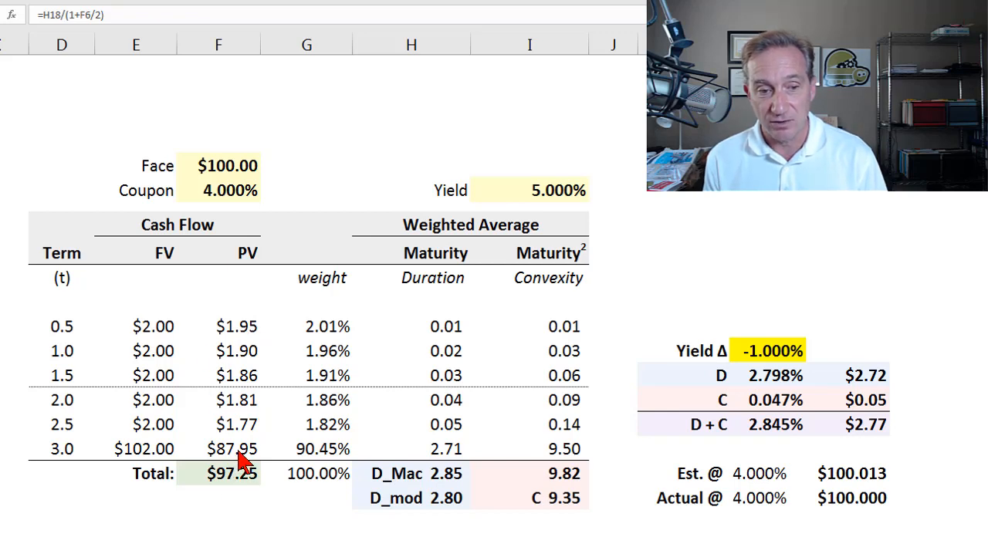
Step: Review the final payment's present value, weight and the duration formulas for the first period and total
left_click(232, 447)
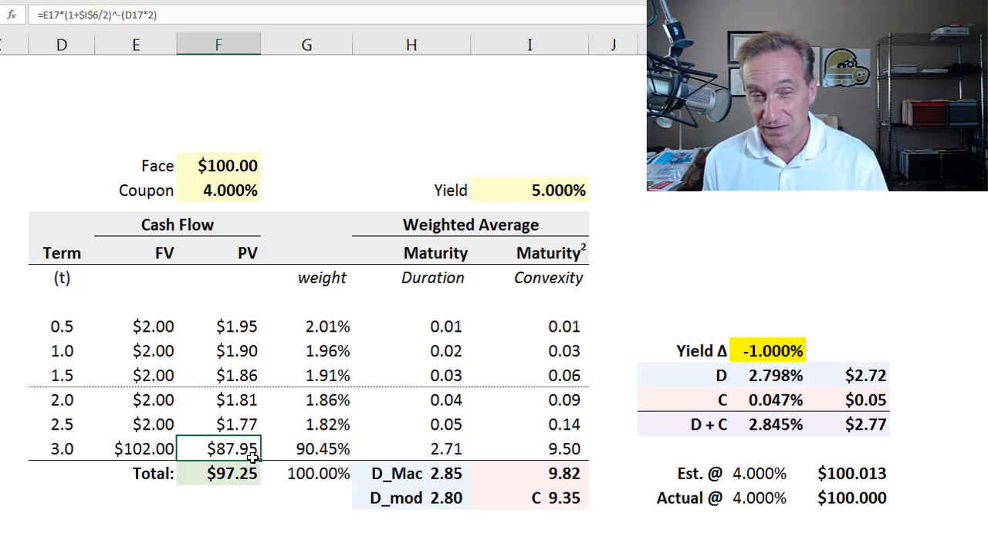
mouse_move(312, 445)
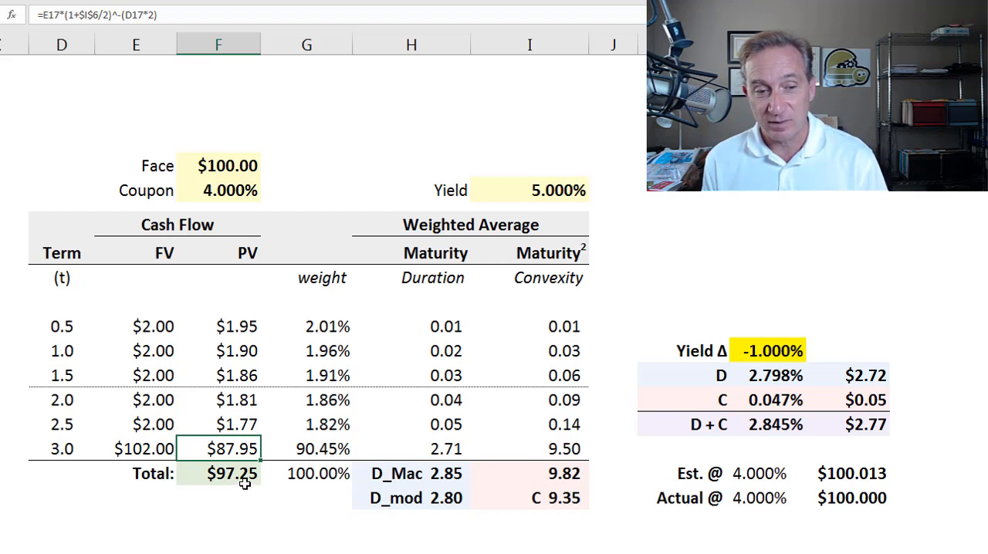
left_click(305, 447)
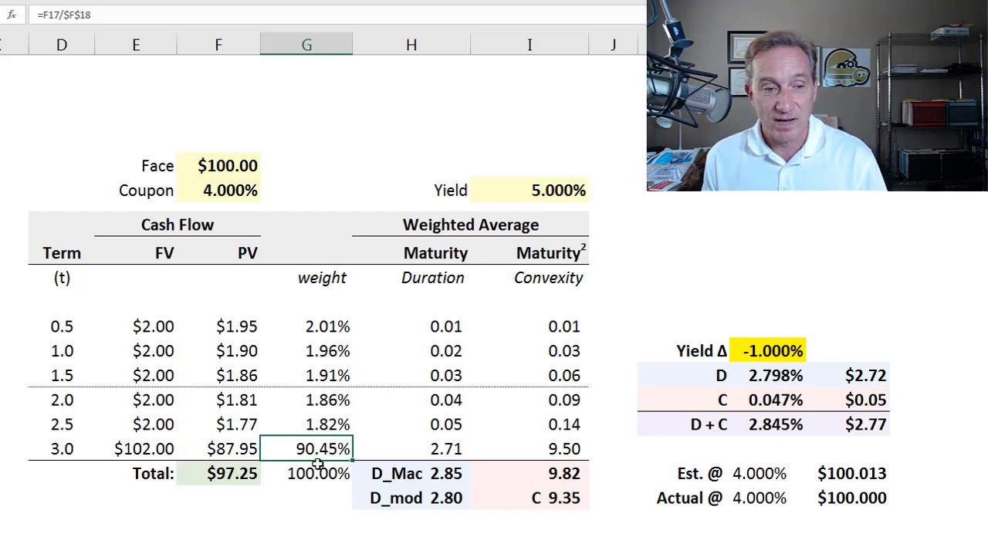
mouse_move(446, 377)
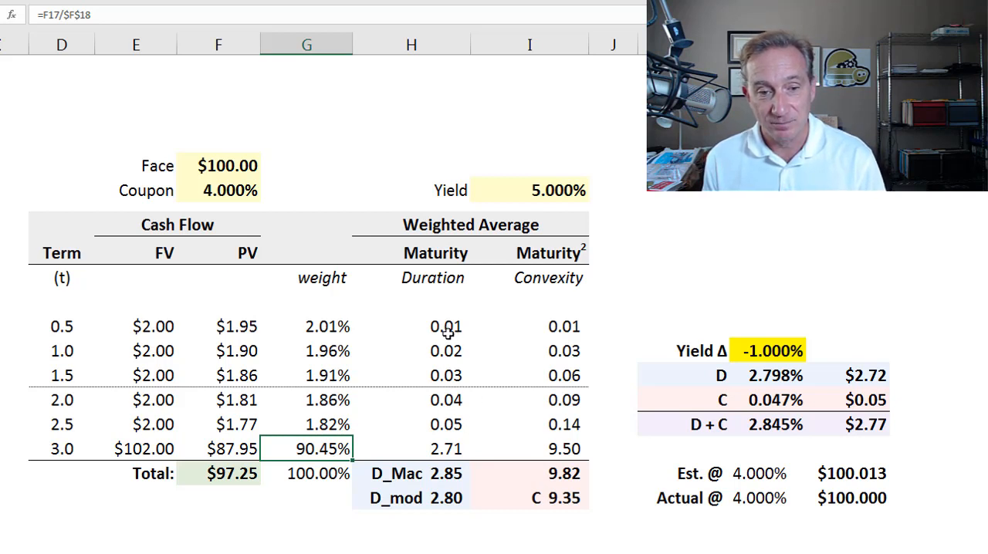
left_click(445, 326)
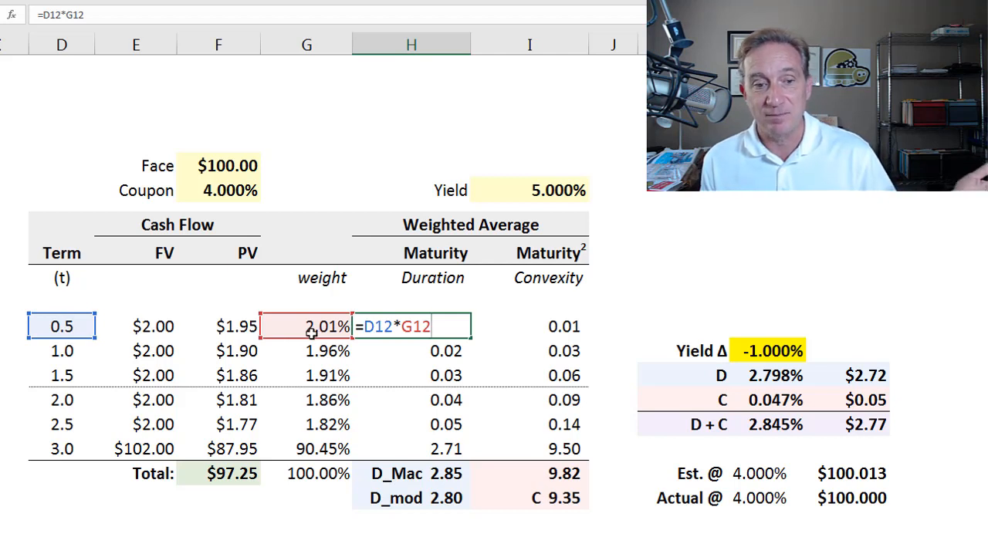
mouse_move(259, 328)
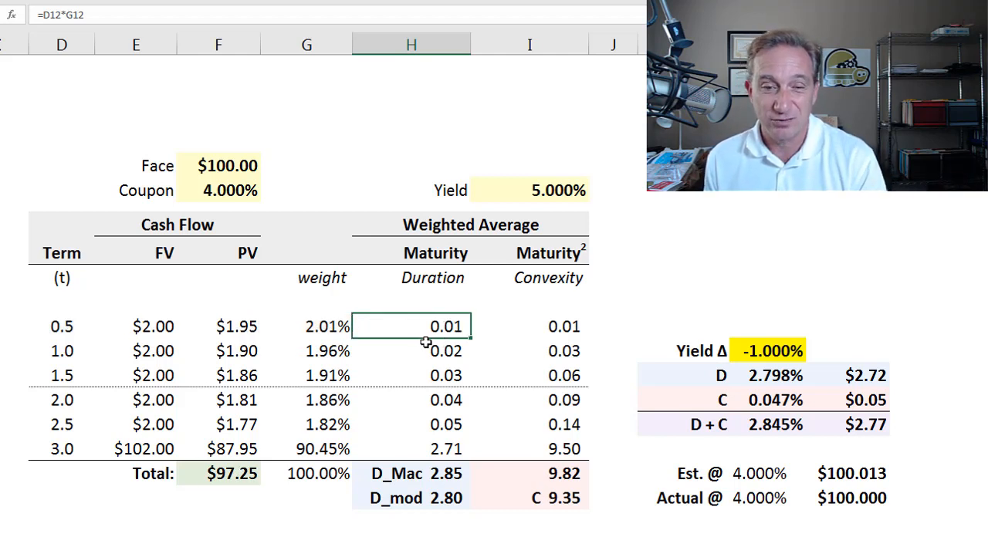
mouse_move(446, 340)
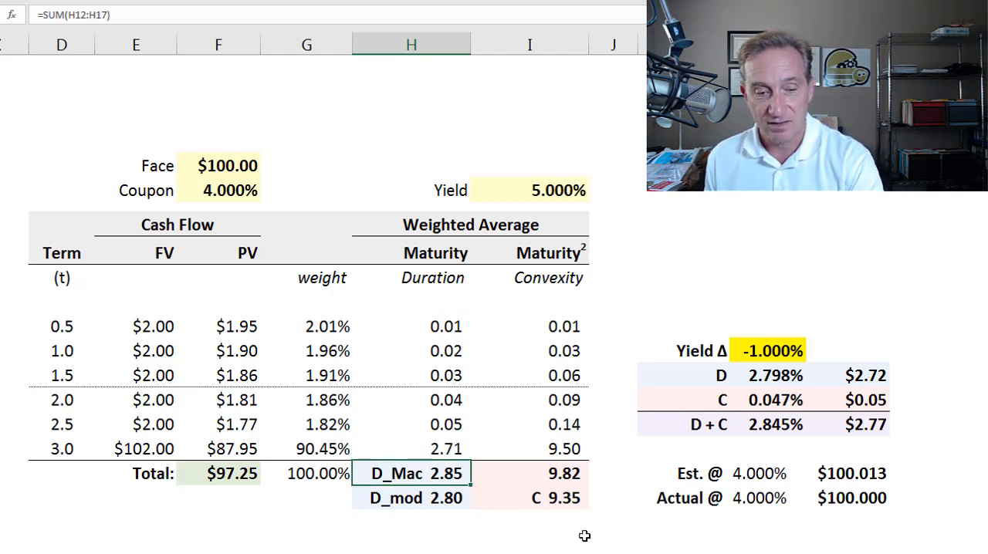
double_click(411, 472)
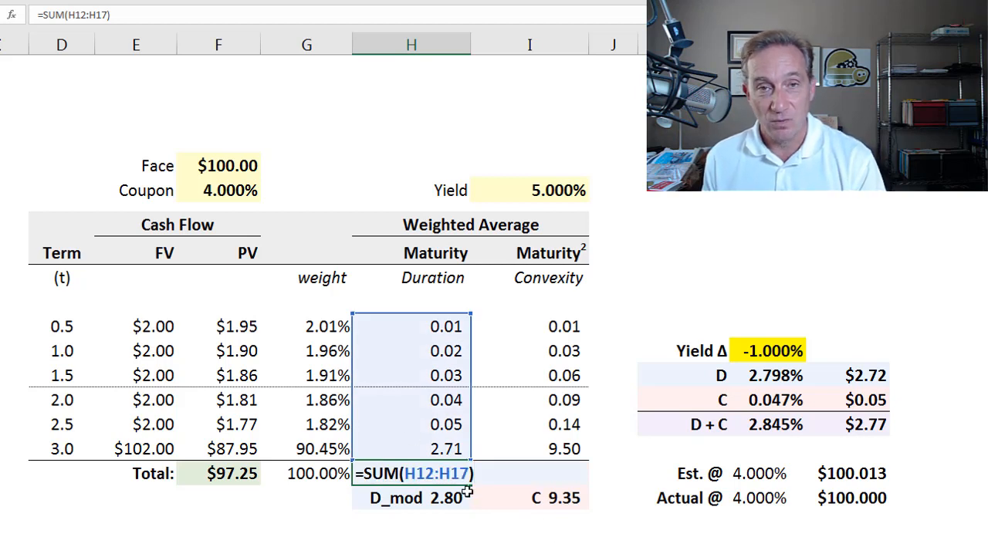
mouse_move(546, 511)
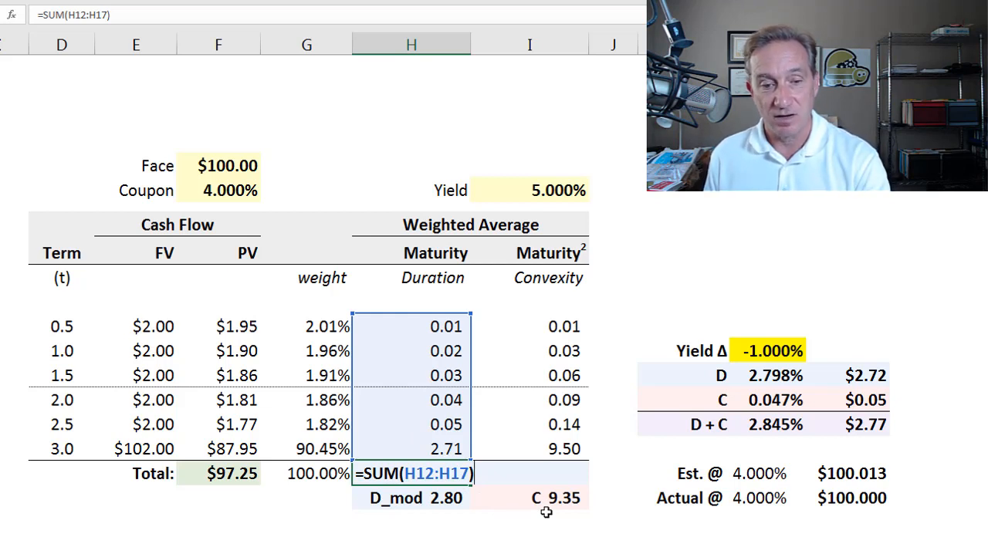
key("enter")
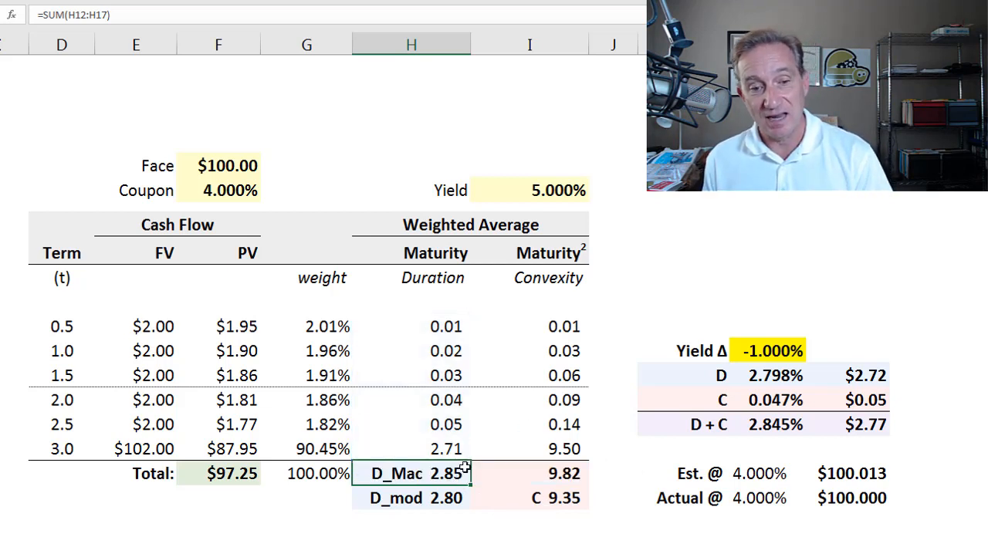
mouse_move(130, 408)
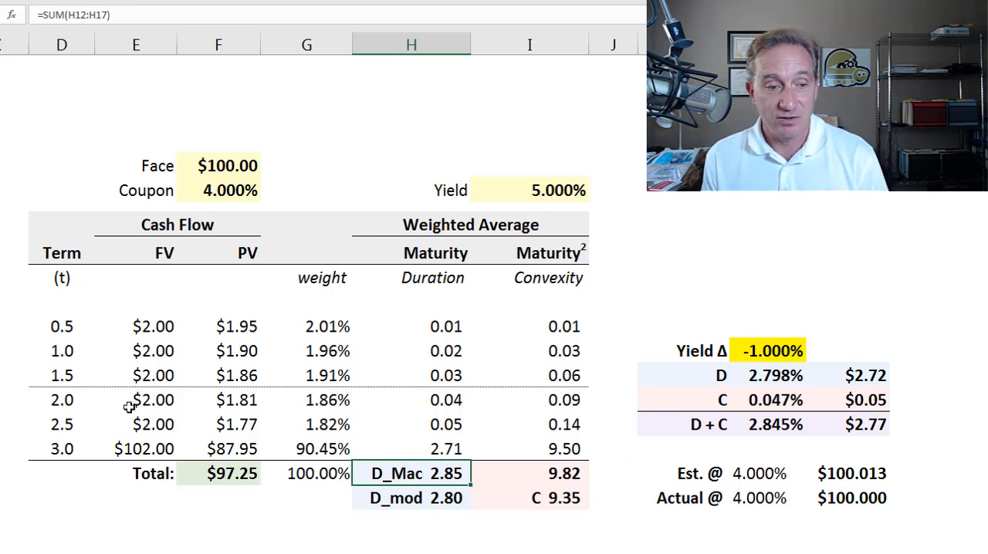
mouse_move(68, 476)
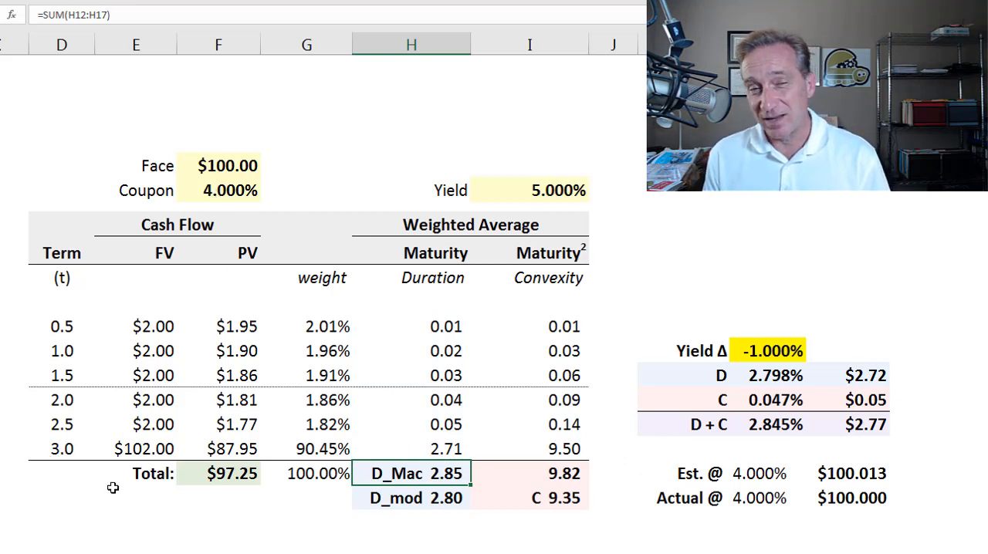
mouse_move(460, 490)
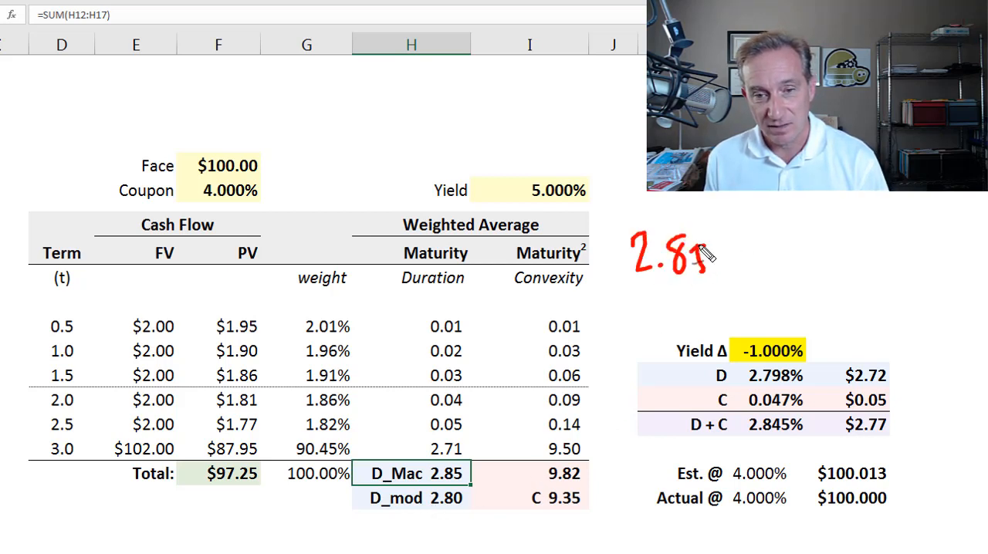
left_click_drag(656, 278, 787, 251)
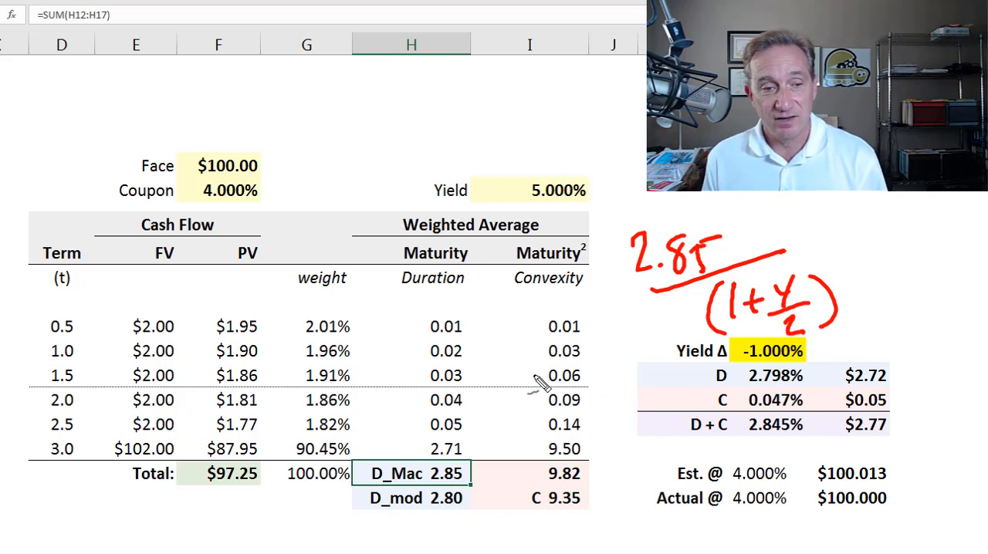
mouse_move(232, 378)
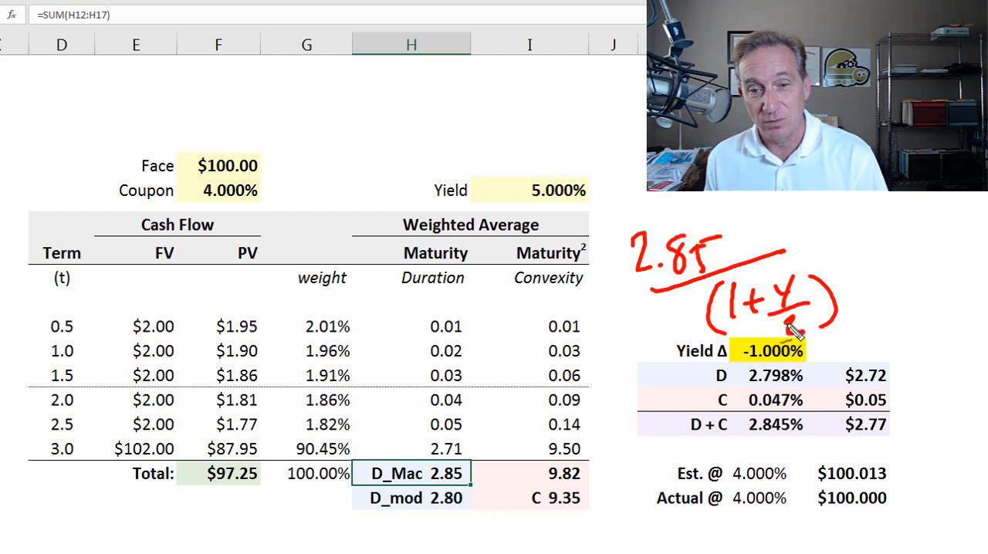
mouse_move(649, 402)
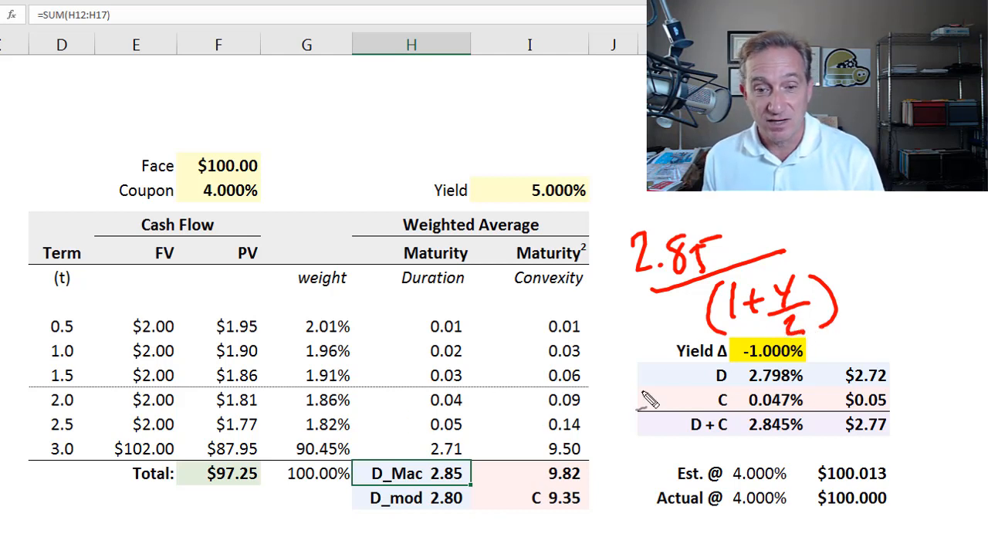
mouse_move(815, 328)
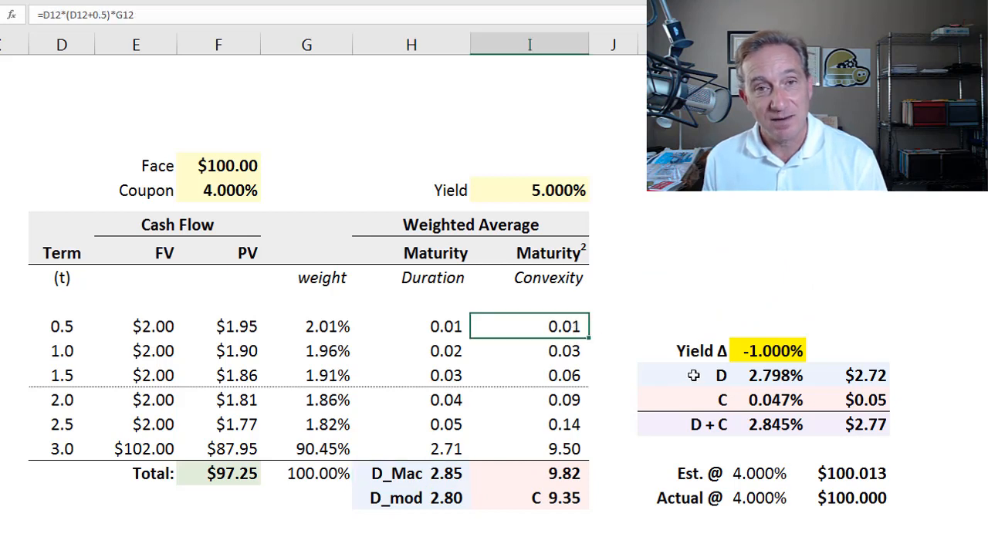
mouse_move(292, 281)
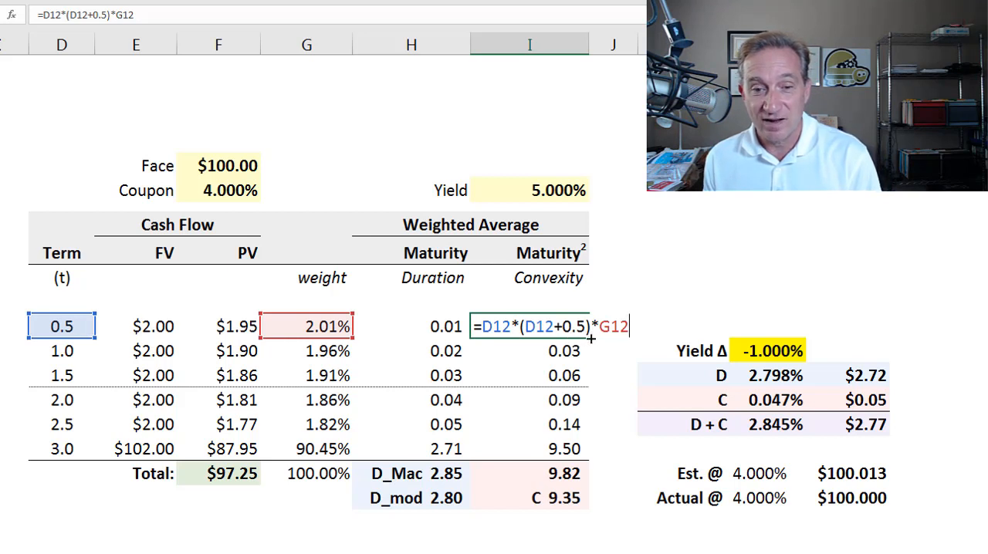
mouse_move(562, 363)
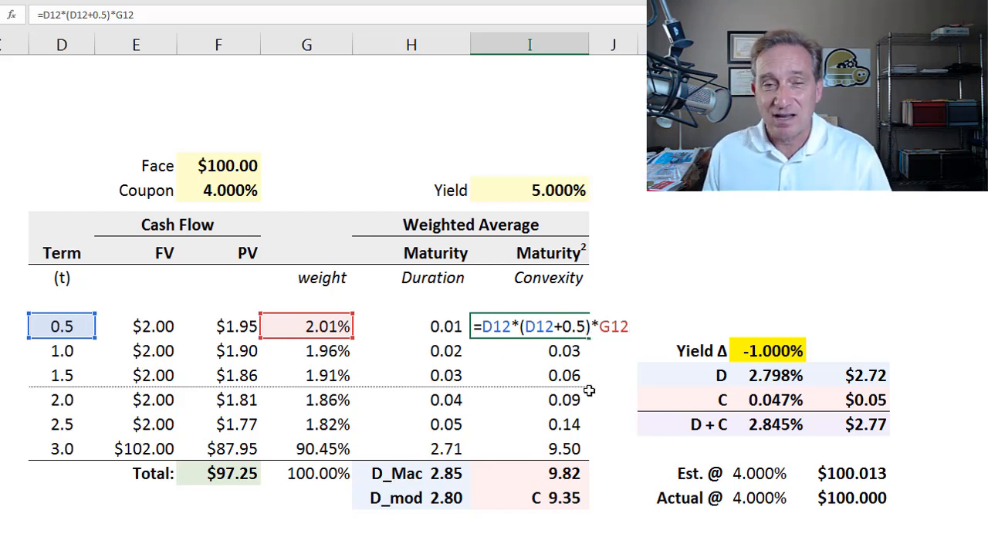
mouse_move(604, 372)
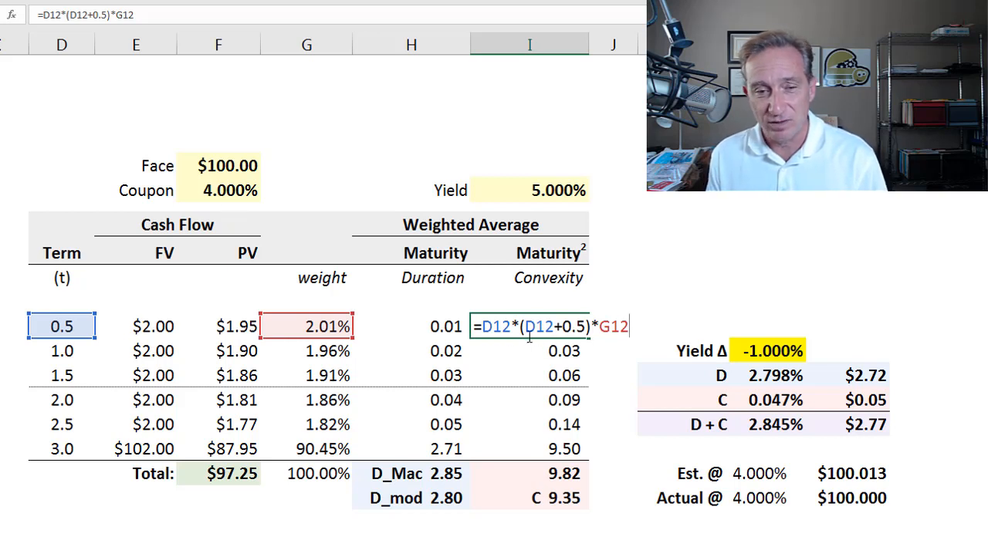
mouse_move(520, 386)
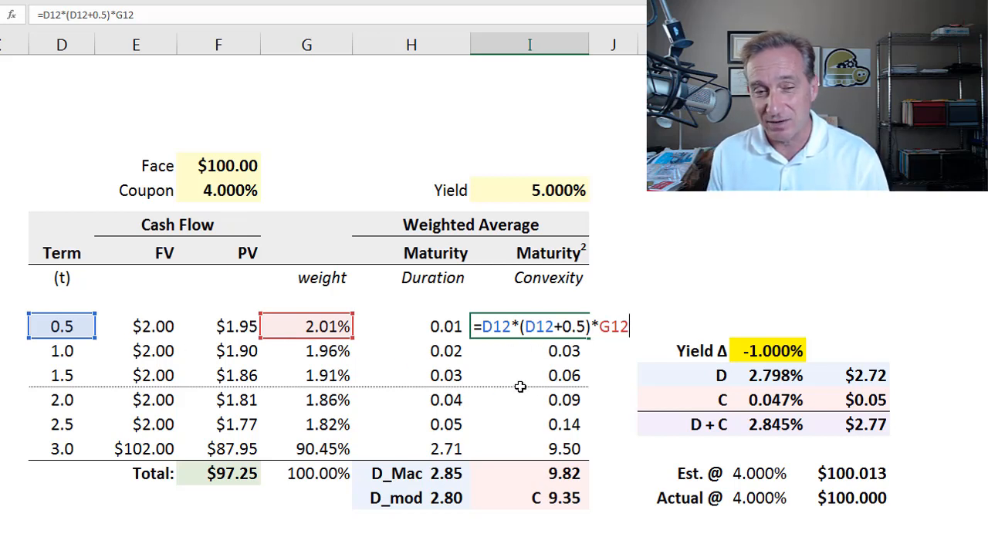
mouse_move(624, 429)
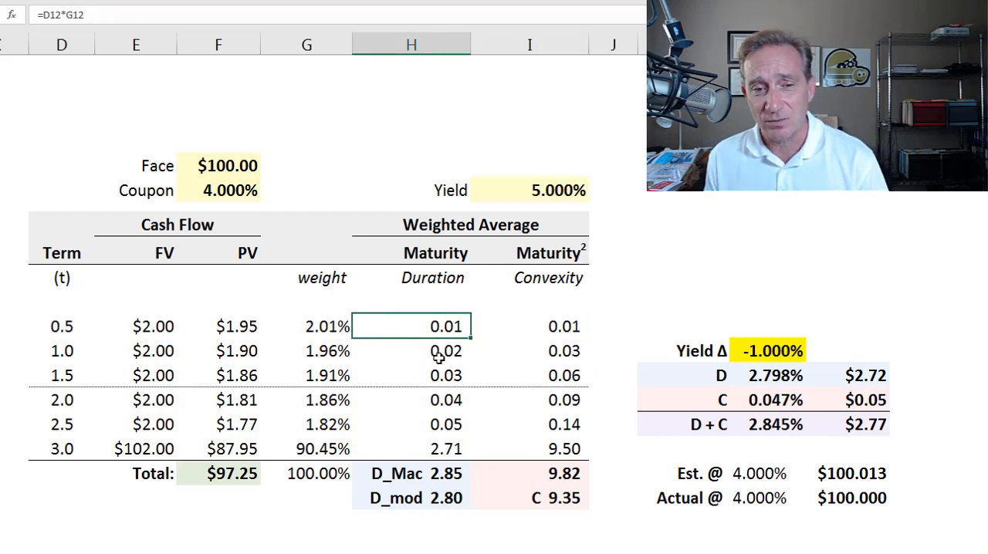
Step: Review the first-term convexity, the convexity total and adjusted convexity, then select the coupon cell
left_click(530, 326)
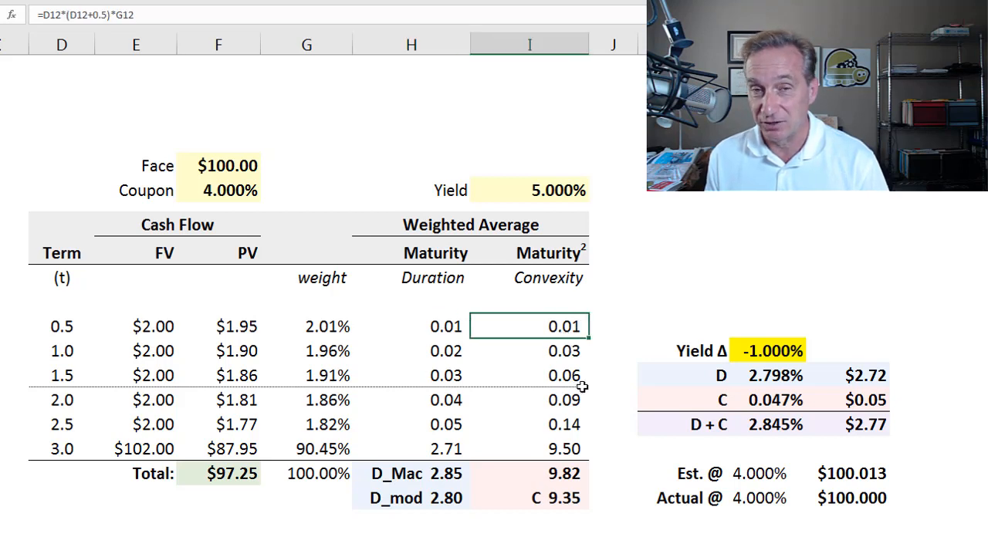
left_click(556, 472)
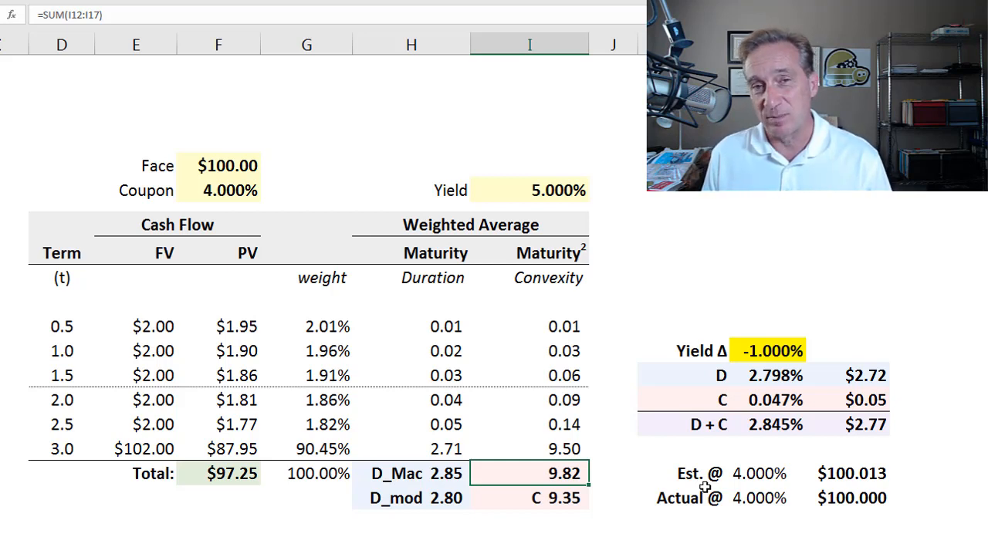
mouse_move(617, 457)
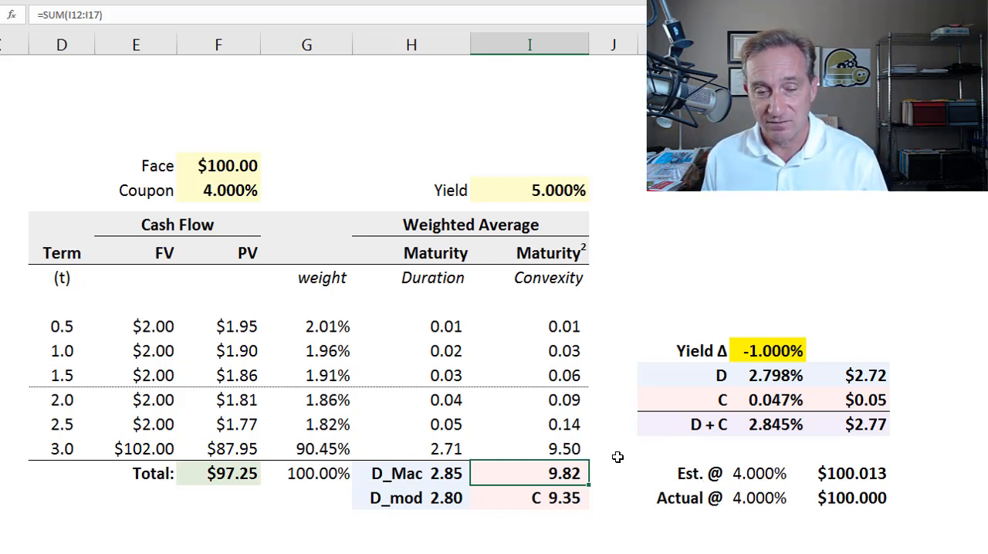
left_click(555, 497)
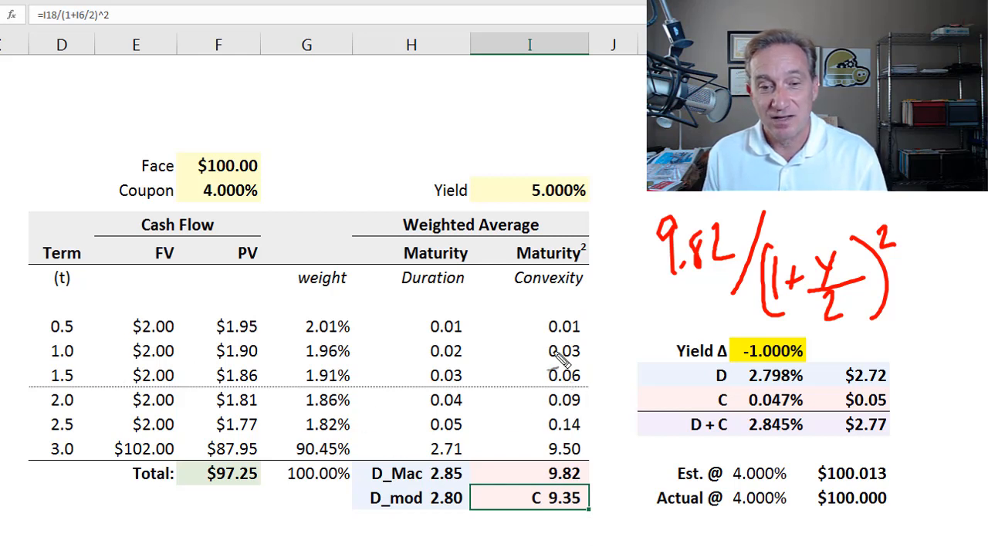
mouse_move(339, 348)
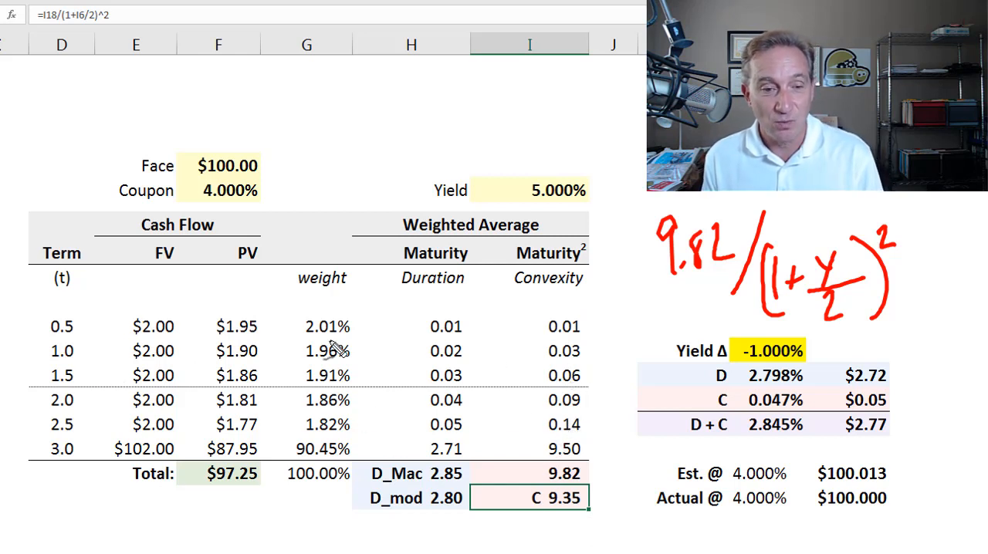
mouse_move(579, 228)
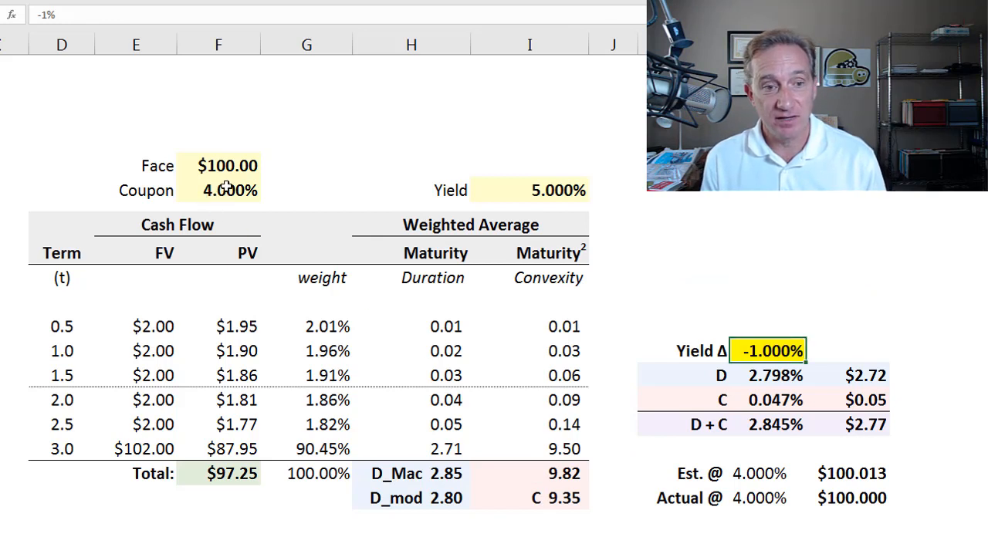
left_click(219, 190)
type("0.000")
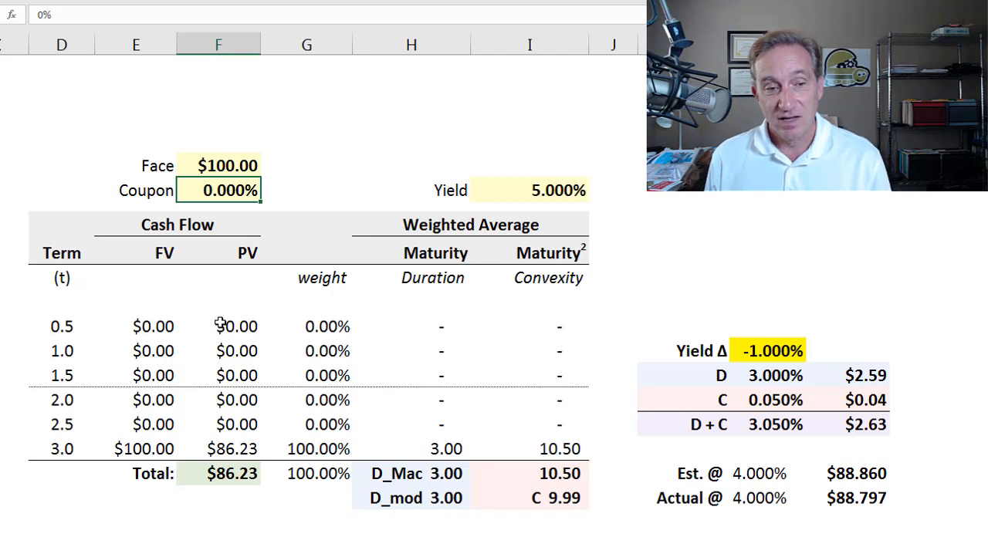
mouse_move(444, 378)
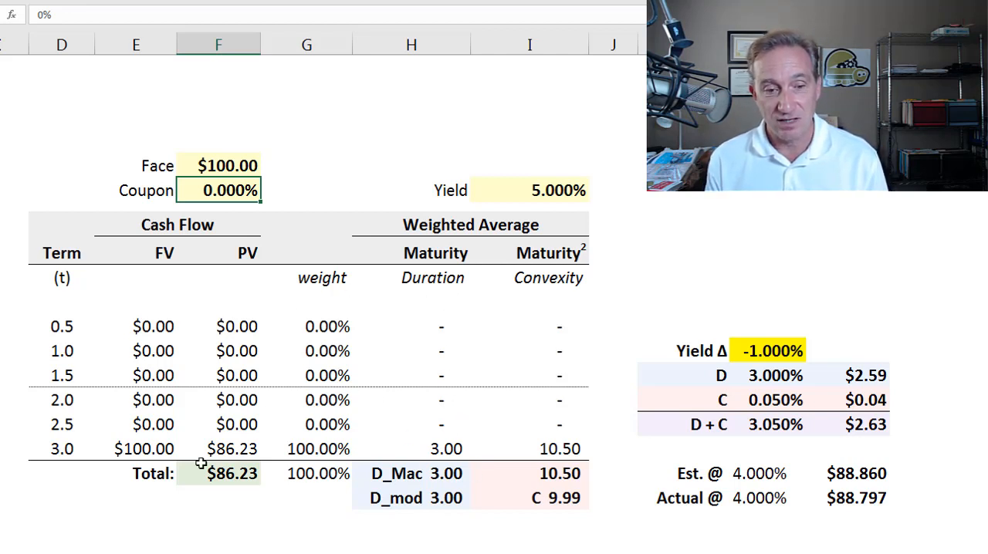
mouse_move(399, 466)
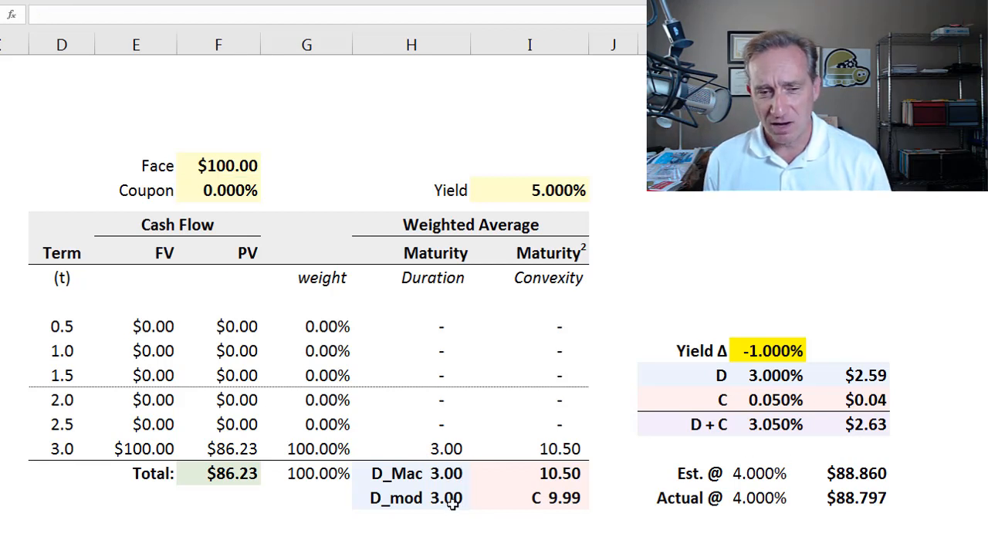
left_click(410, 497)
type("=H18/(1+I6/2)")
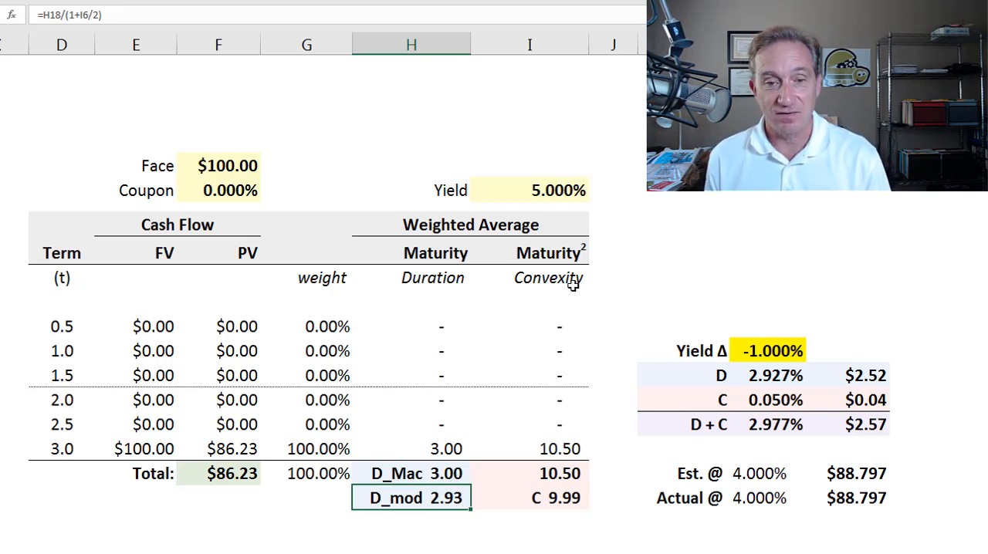
mouse_move(546, 416)
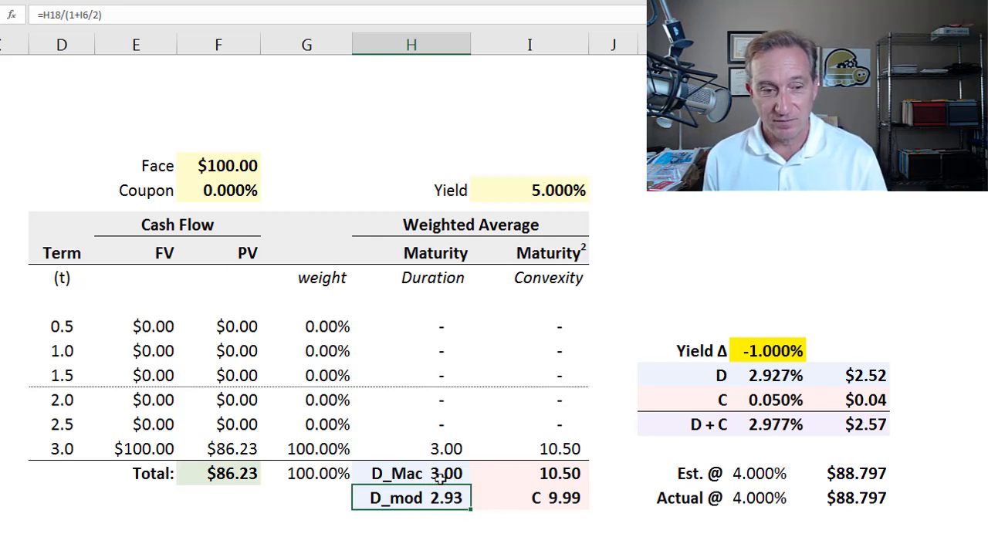
mouse_move(108, 450)
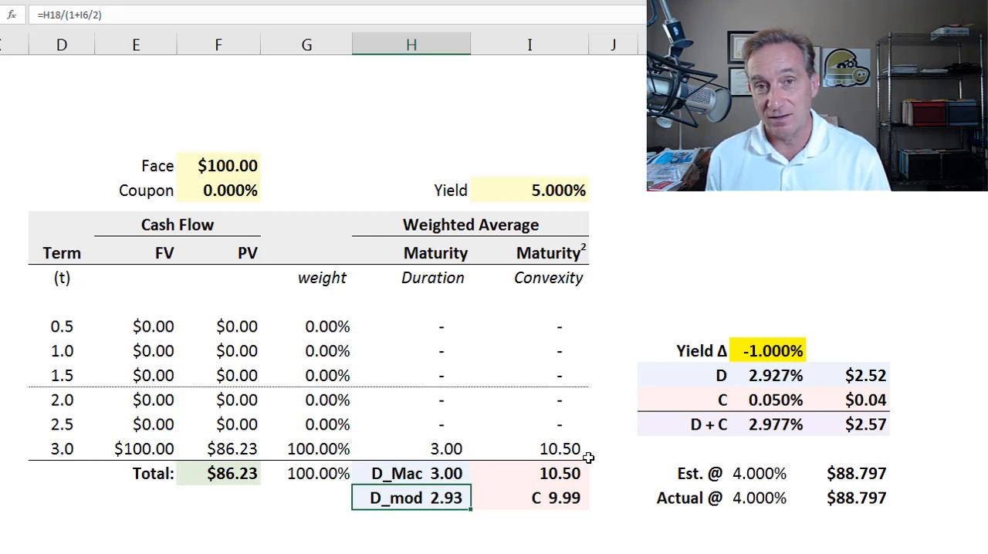
mouse_move(553, 291)
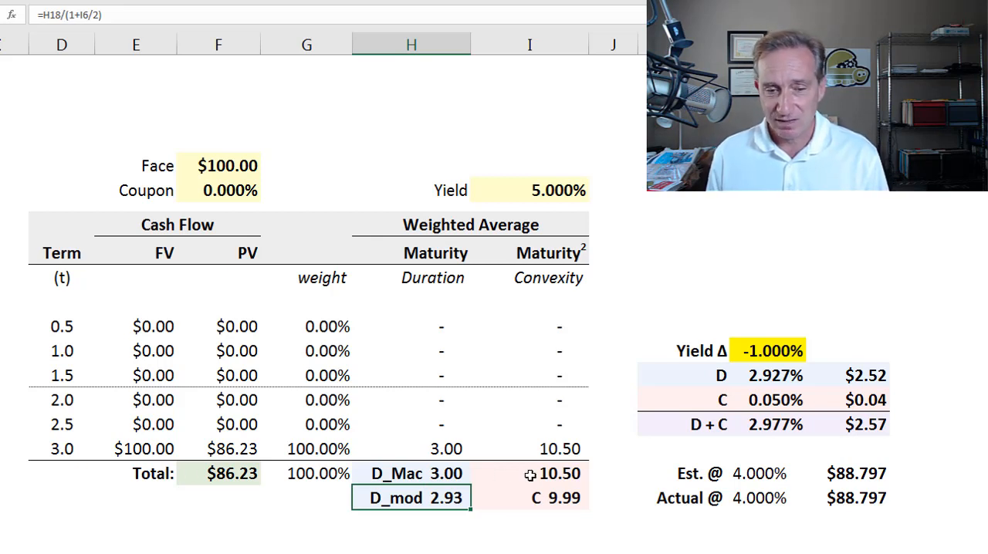
mouse_move(593, 446)
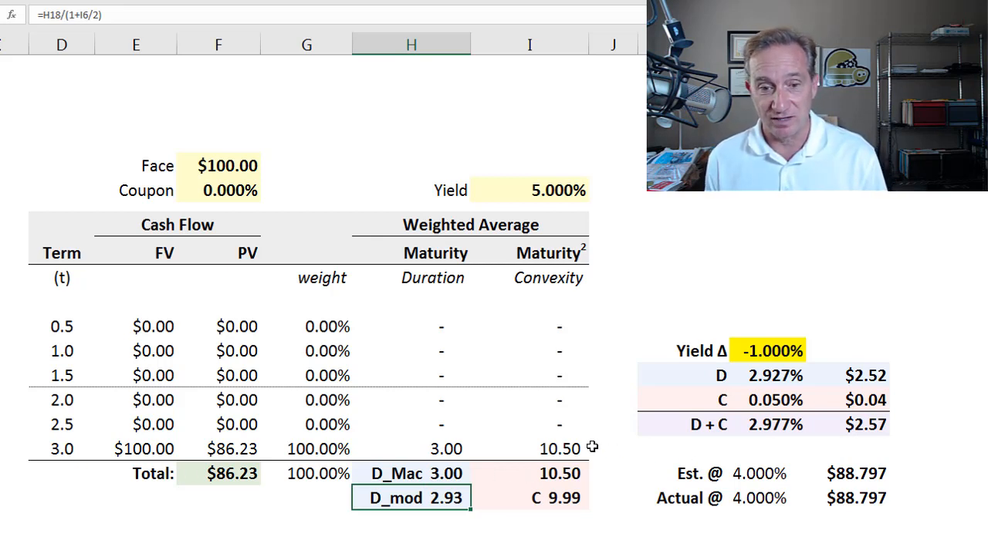
mouse_move(573, 483)
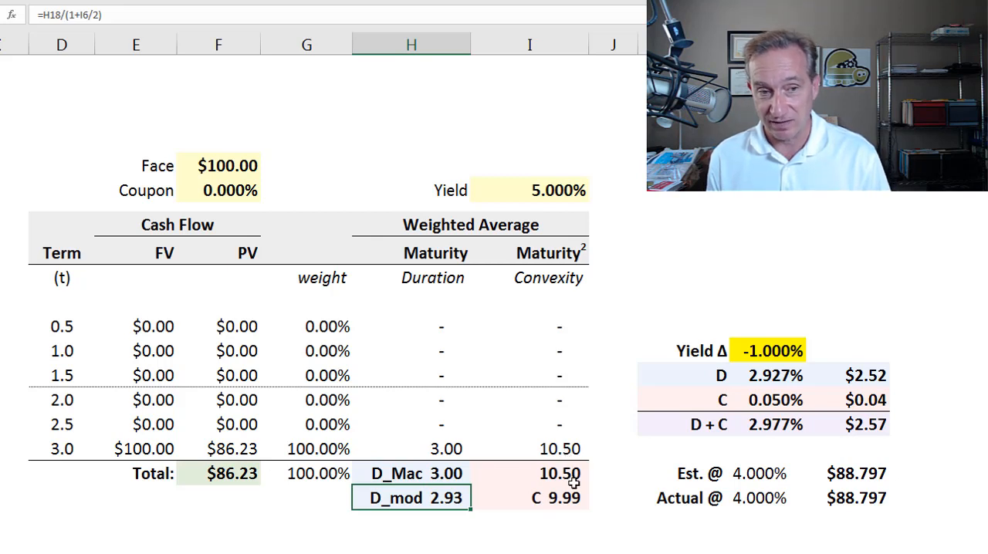
mouse_move(571, 479)
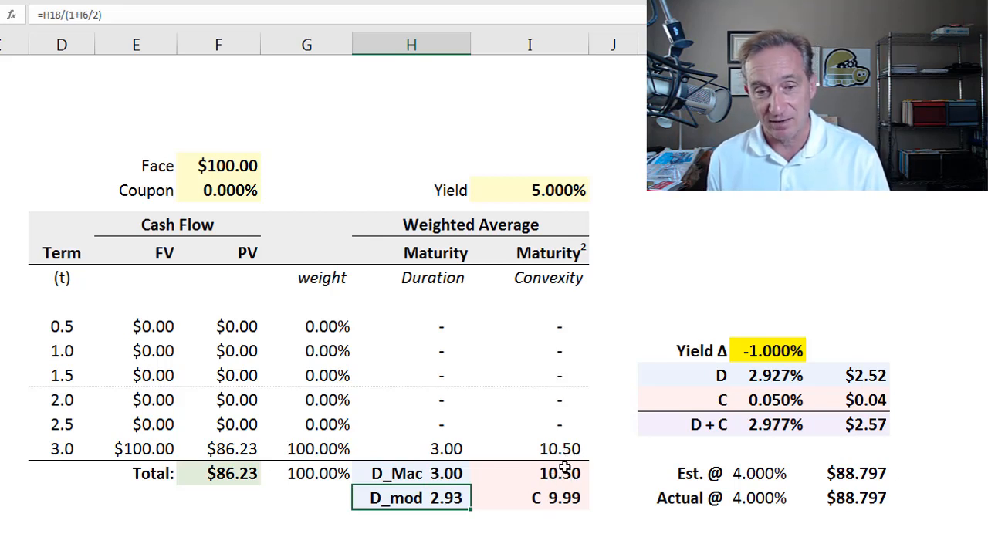
Step: Set the coupon rate to 4%, restoring duration 2.85, modified duration 2.78 and convexity 9.35
left_click(219, 192)
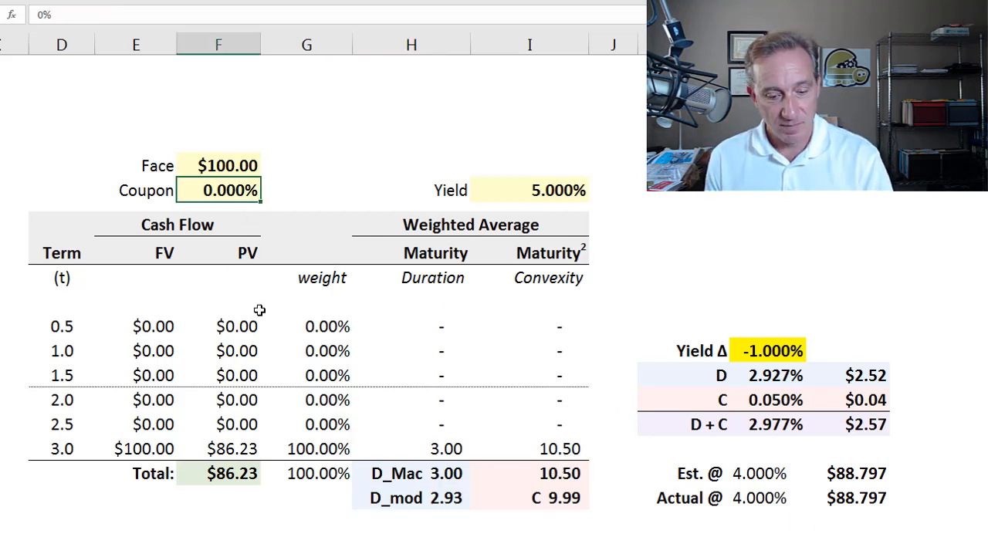
type("4%")
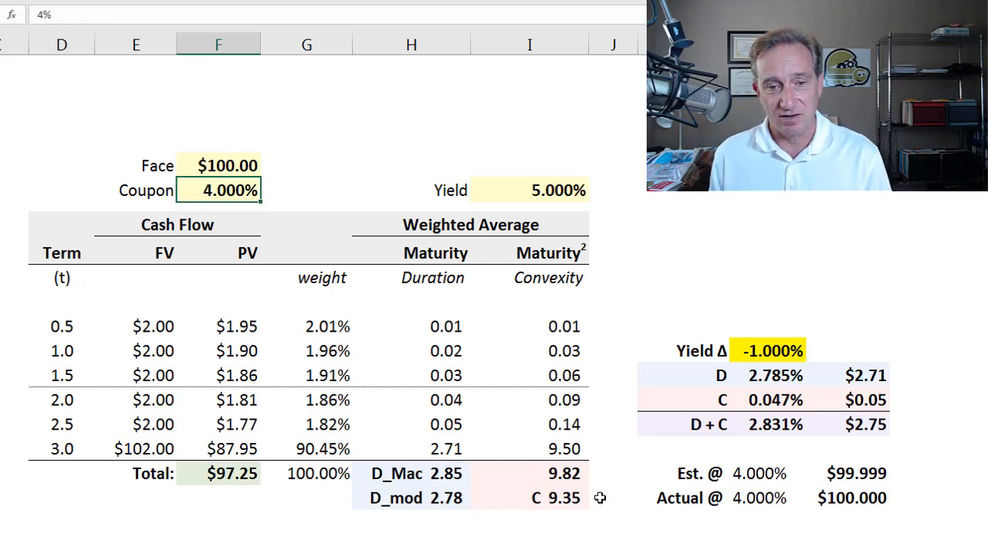
mouse_move(466, 428)
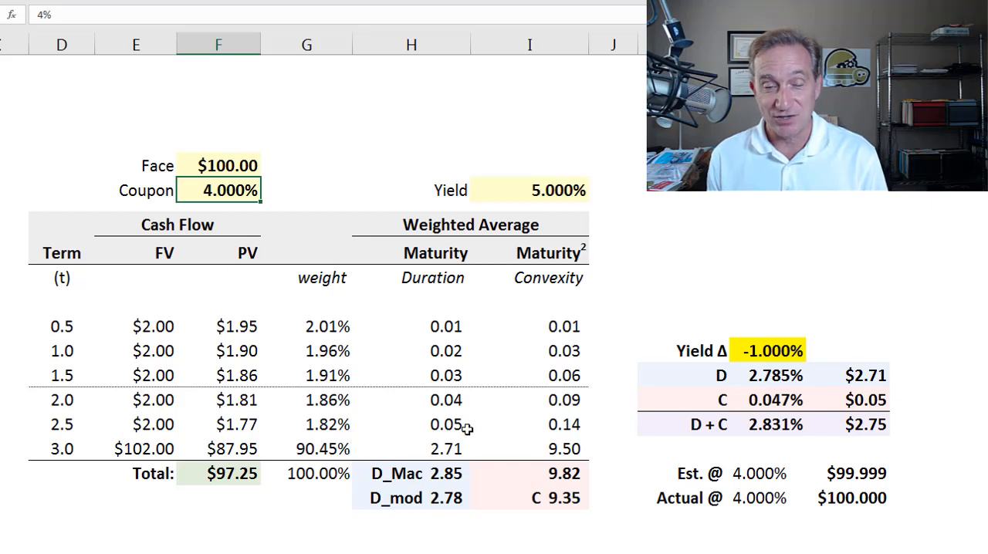
mouse_move(491, 491)
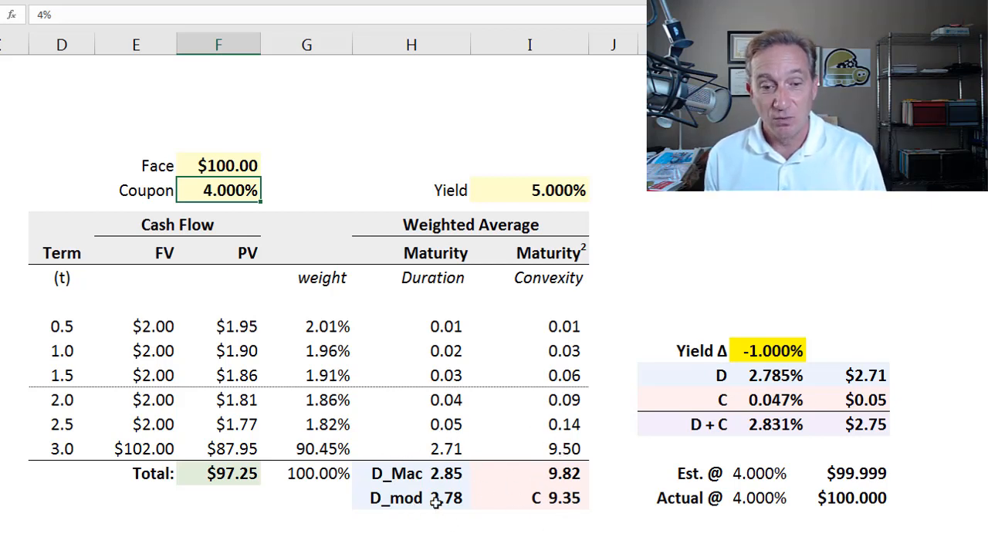
mouse_move(570, 508)
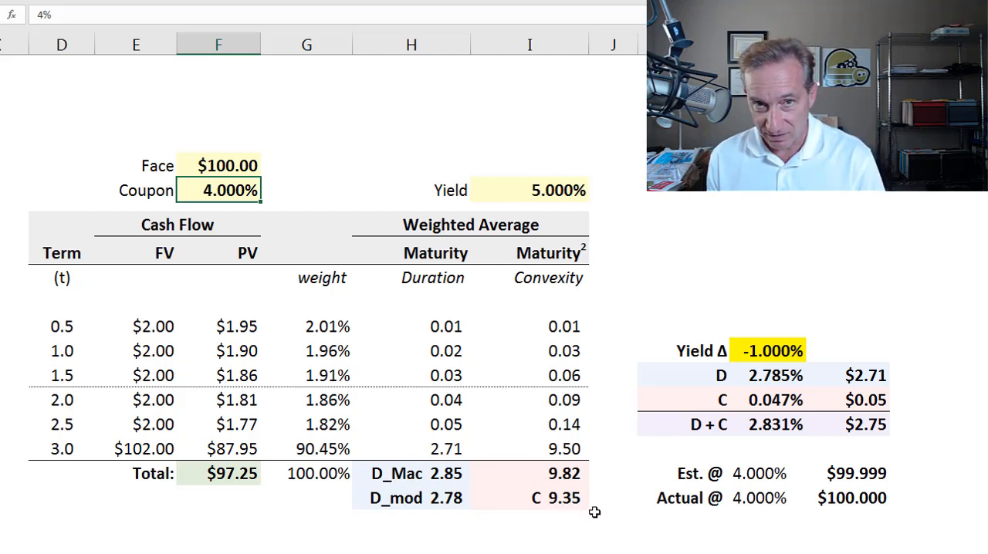
mouse_move(649, 404)
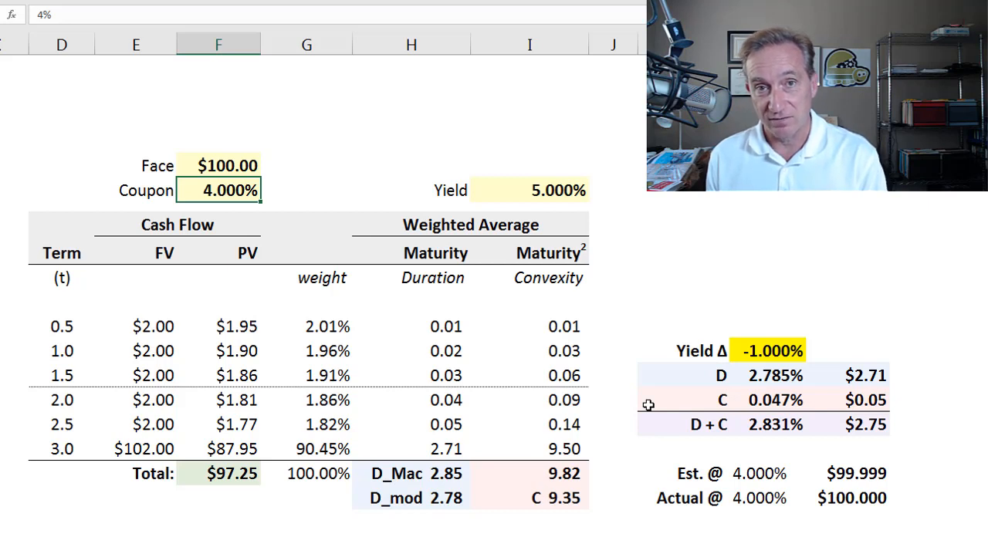
mouse_move(431, 446)
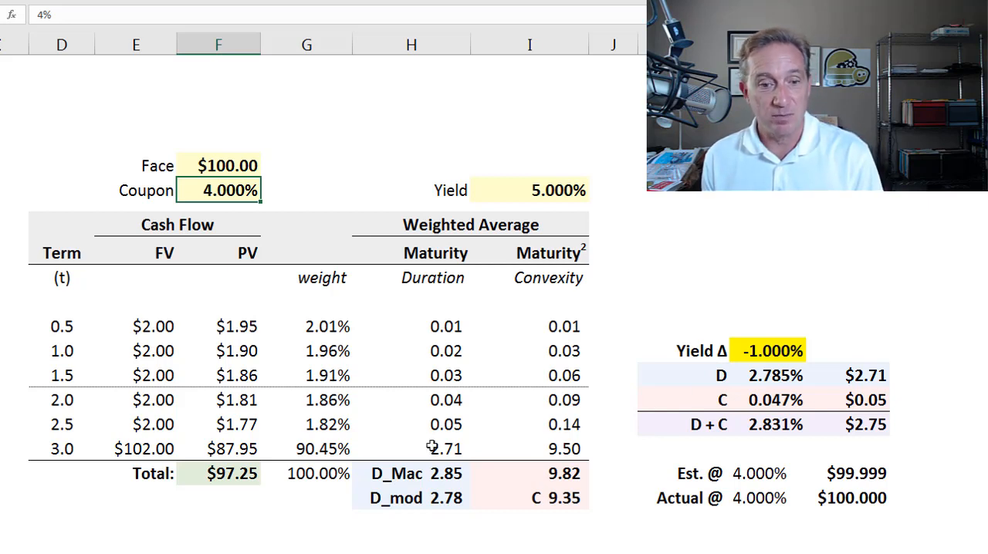
mouse_move(512, 472)
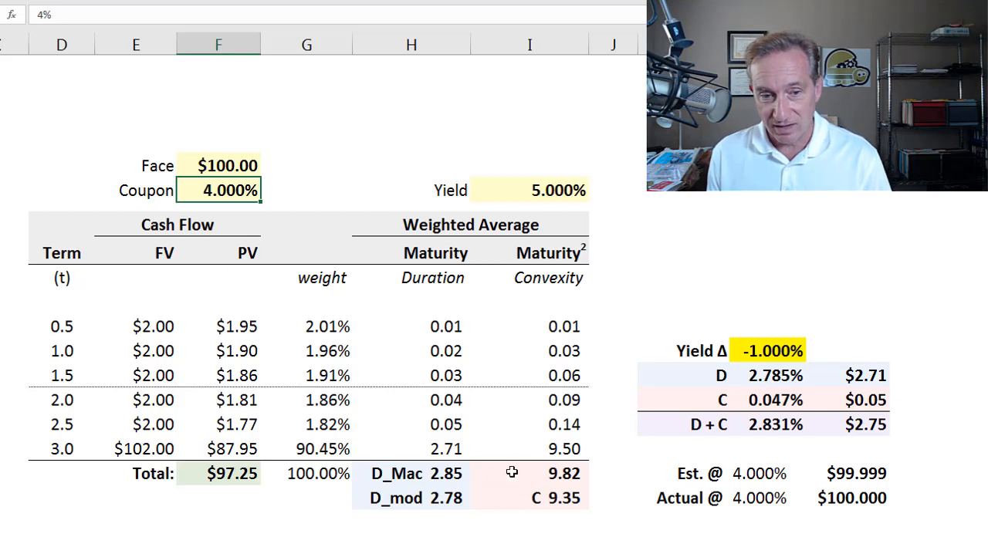
mouse_move(520, 509)
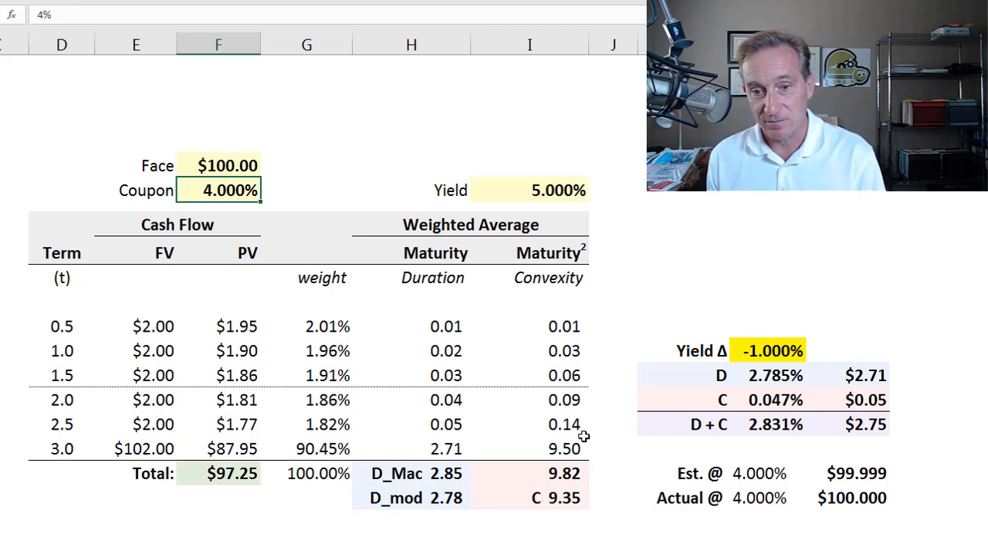
mouse_move(758, 373)
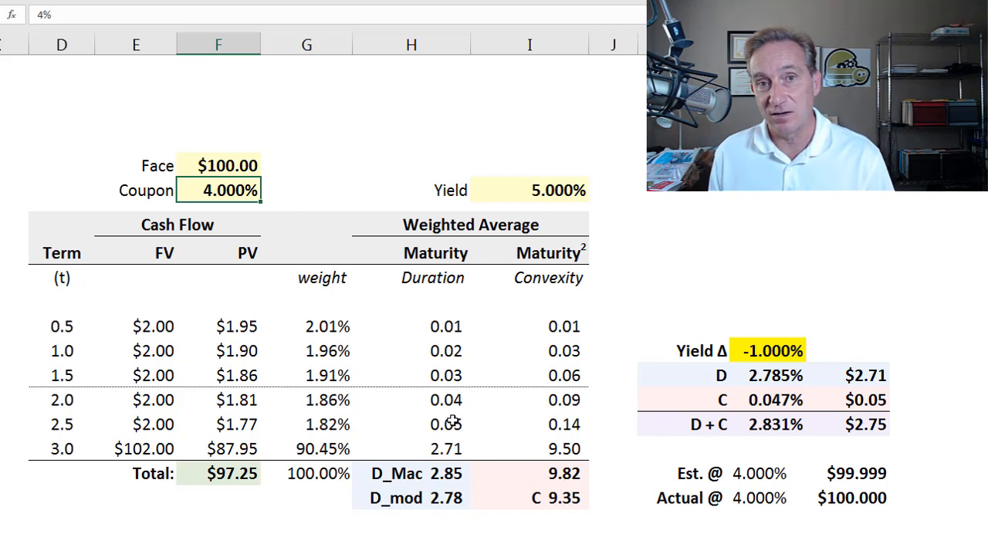
mouse_move(778, 395)
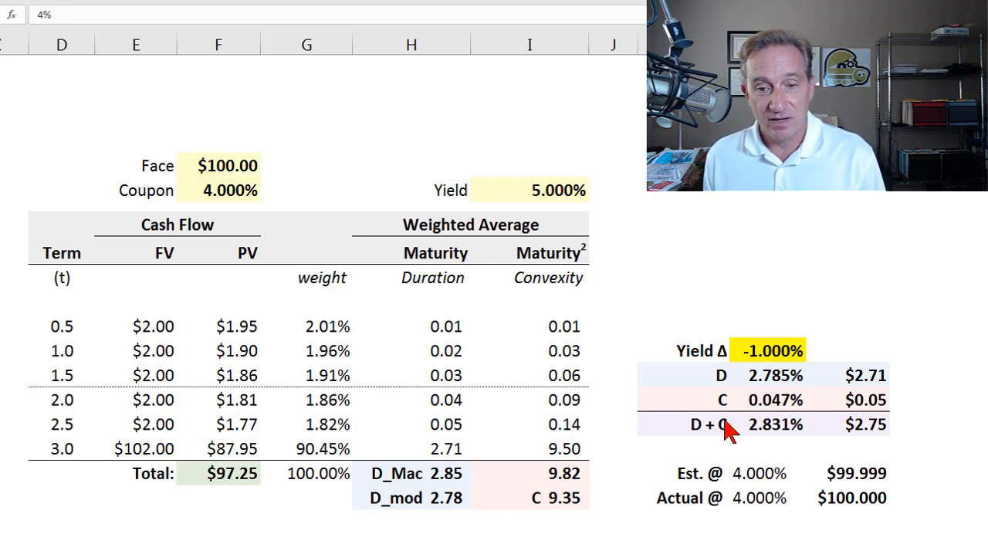
mouse_move(768, 367)
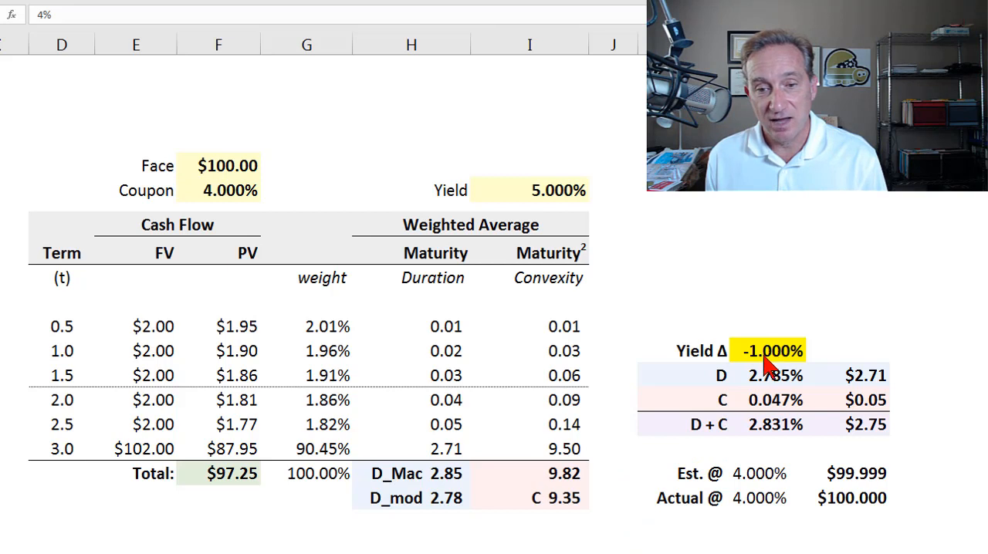
left_click(769, 350)
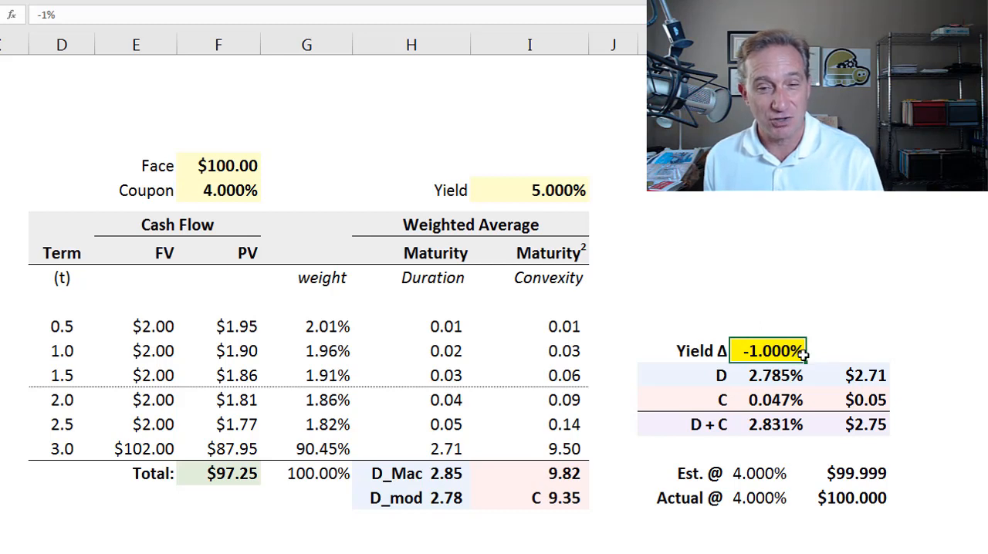
mouse_move(843, 353)
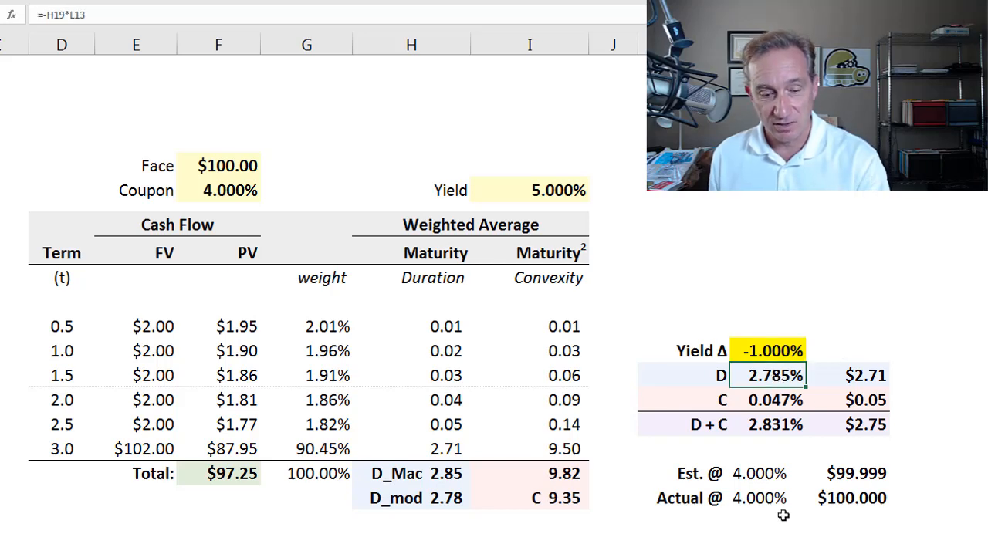
double_click(772, 375)
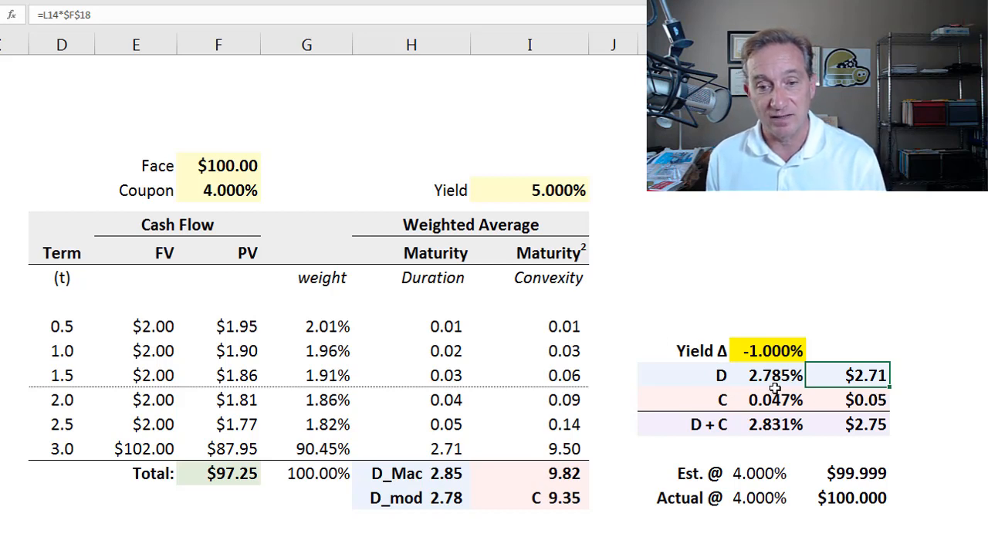
mouse_move(723, 395)
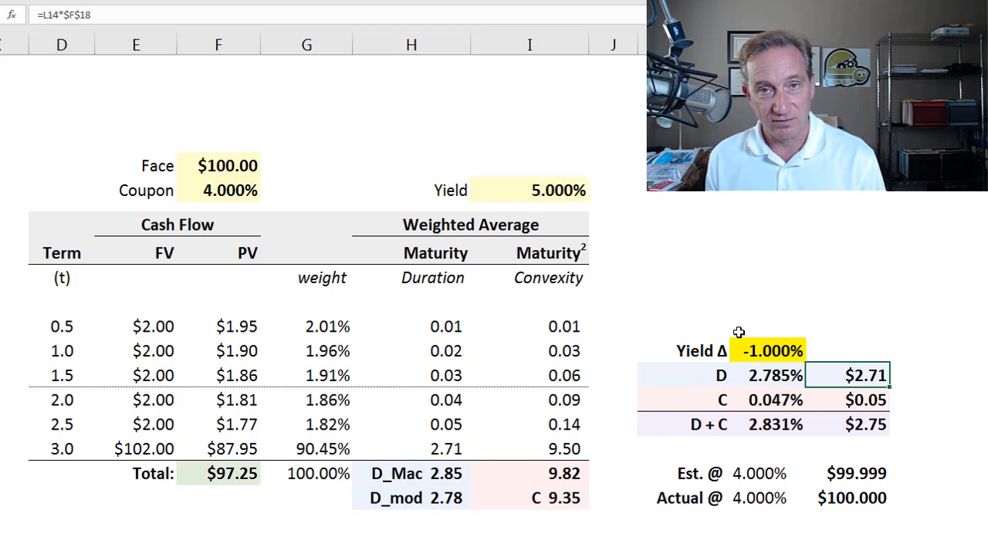
mouse_move(585, 384)
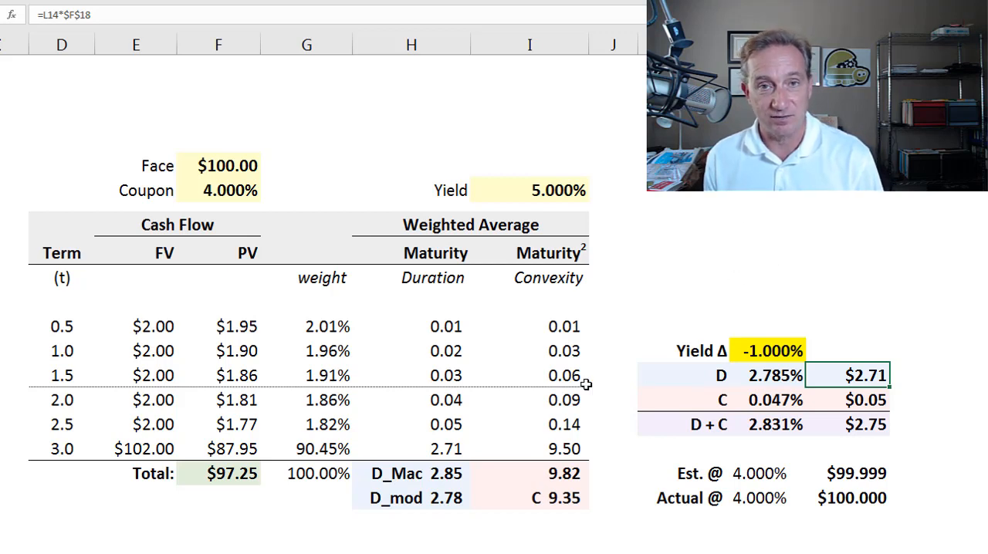
mouse_move(454, 341)
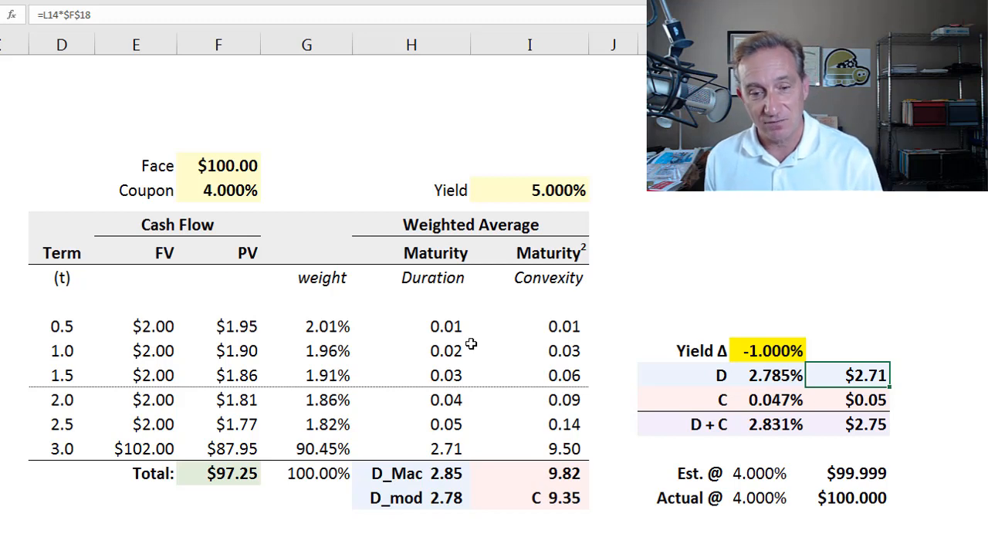
mouse_move(831, 409)
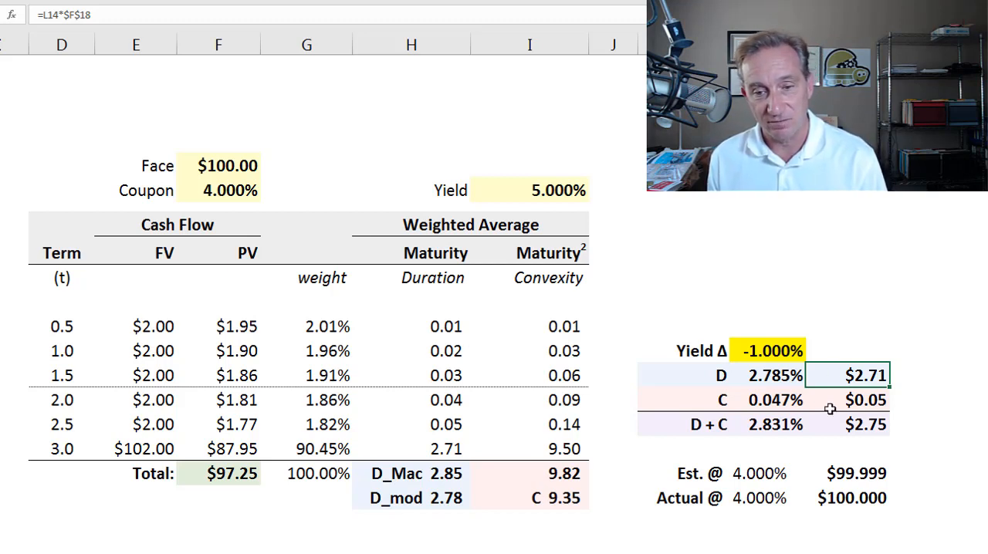
left_click(775, 400)
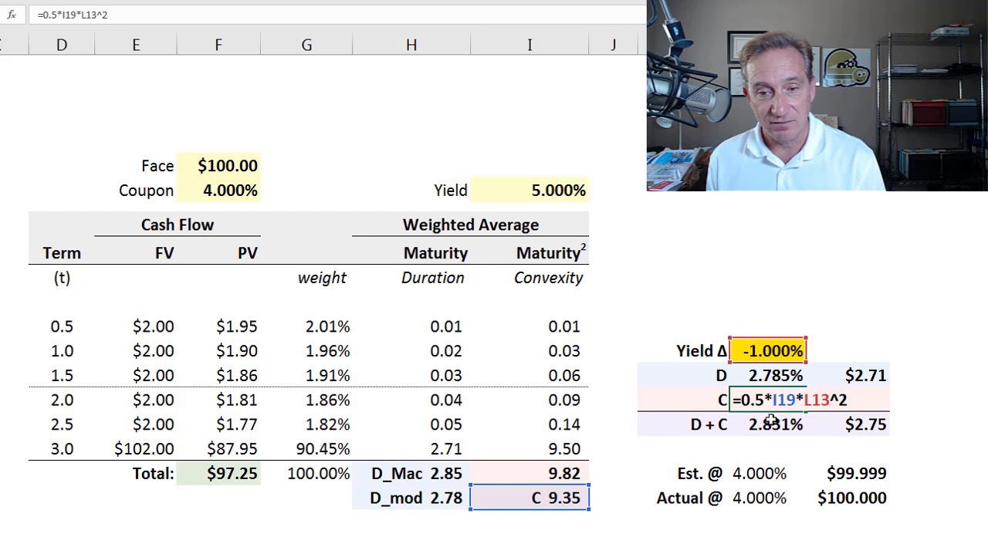
mouse_move(565, 515)
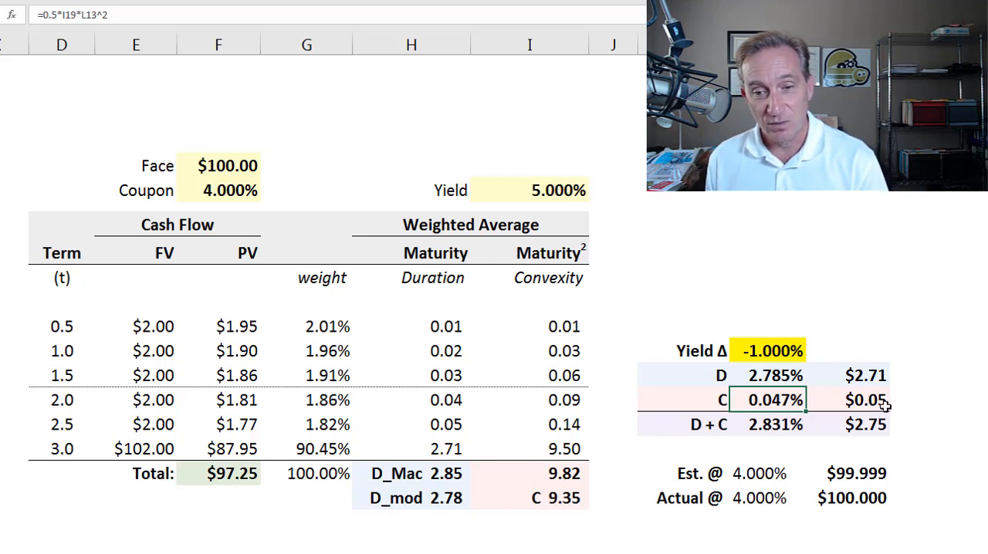
mouse_move(836, 448)
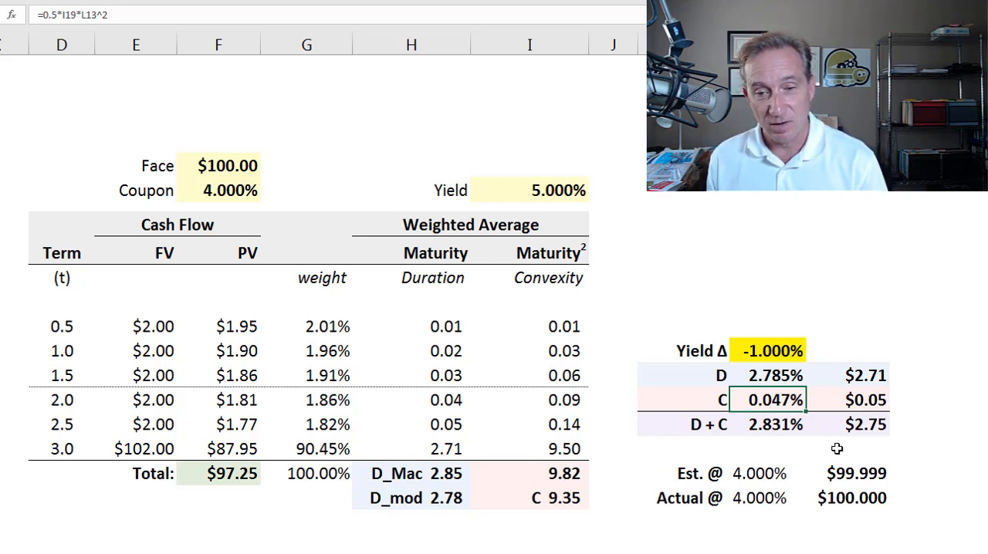
mouse_move(872, 401)
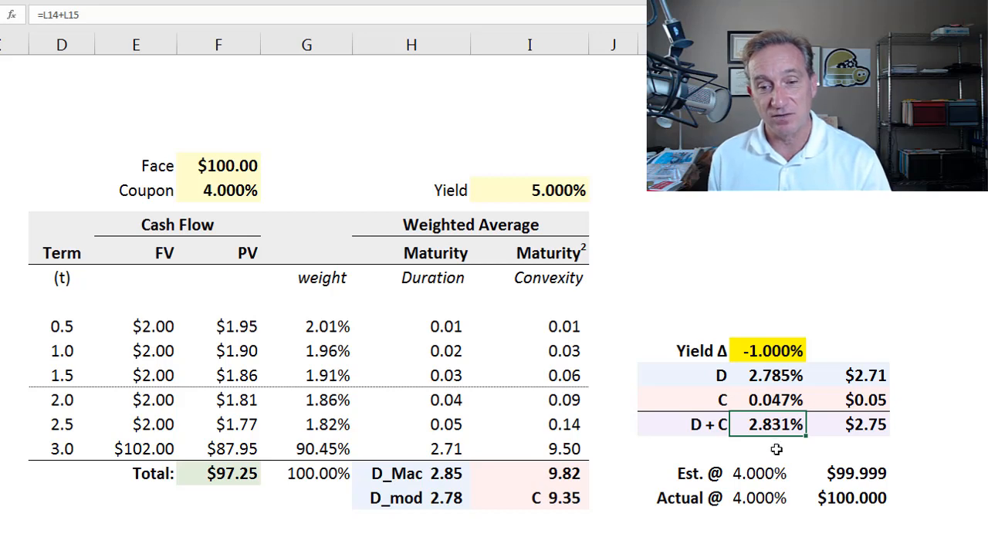
mouse_move(764, 440)
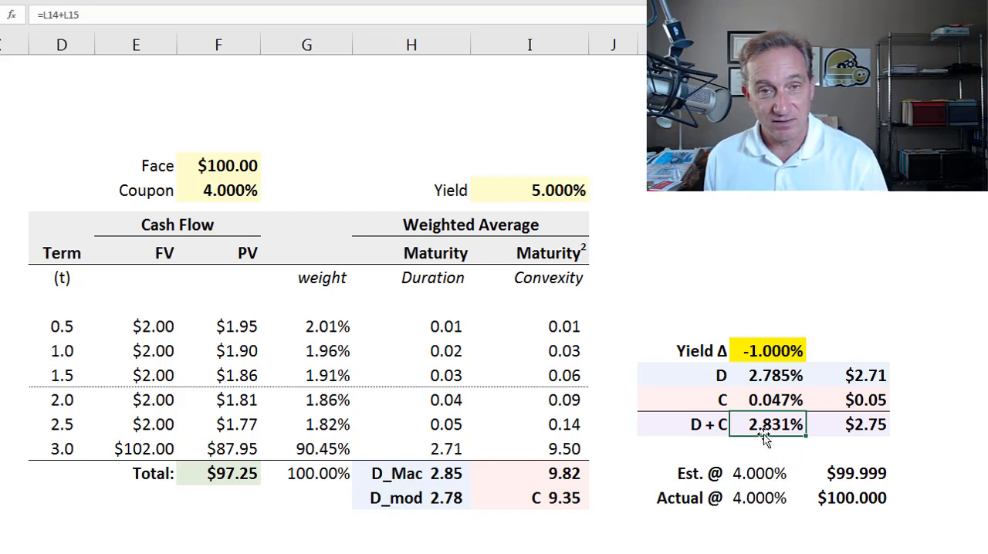
mouse_move(780, 451)
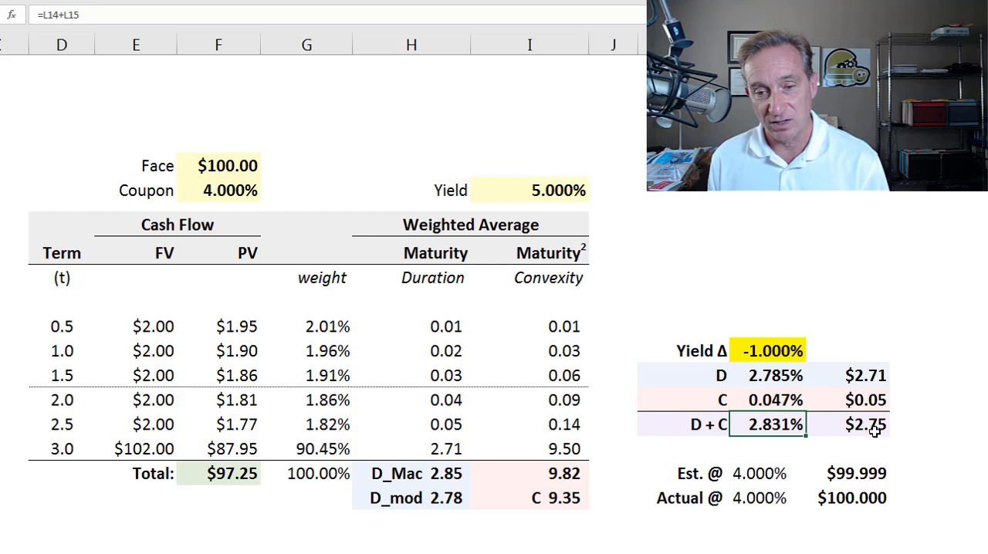
left_click(864, 423)
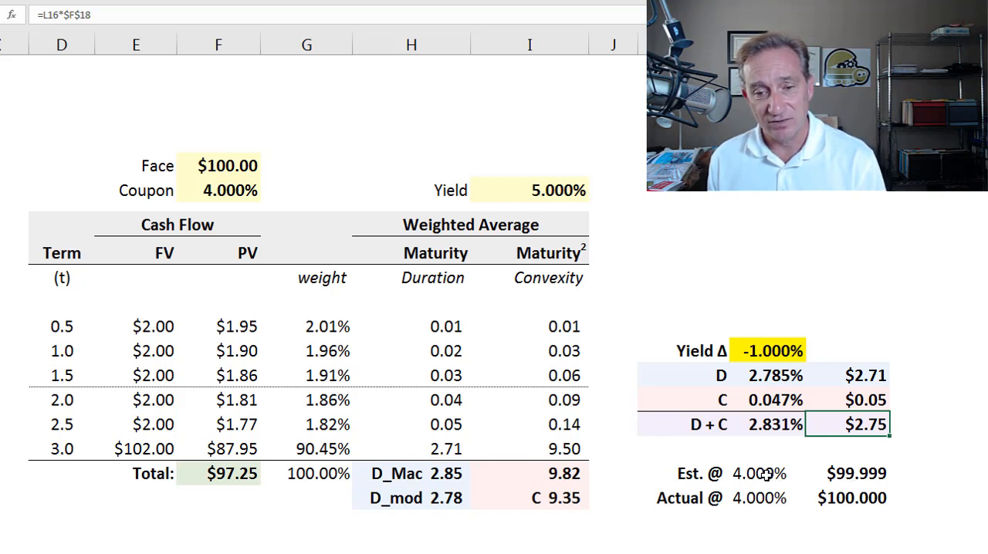
left_click(769, 472)
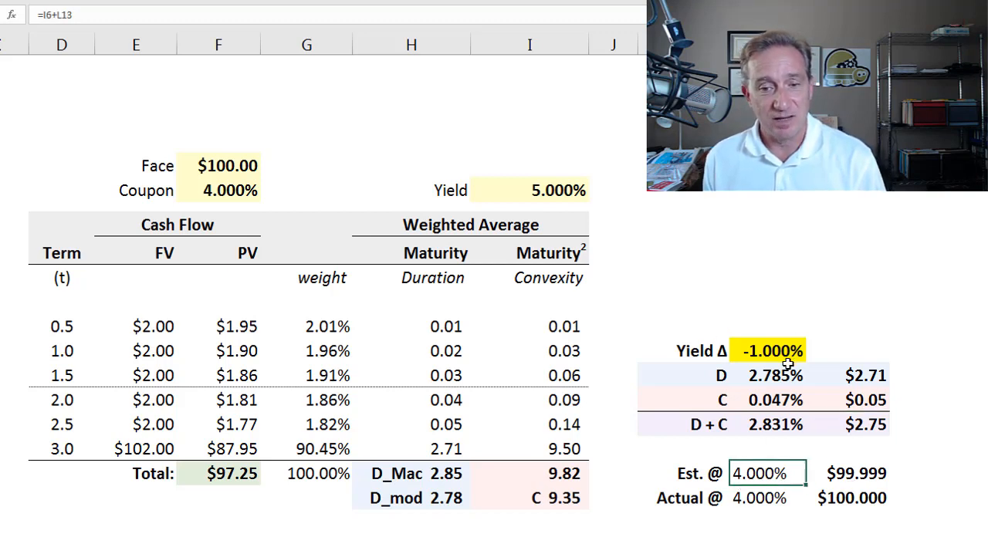
mouse_move(803, 373)
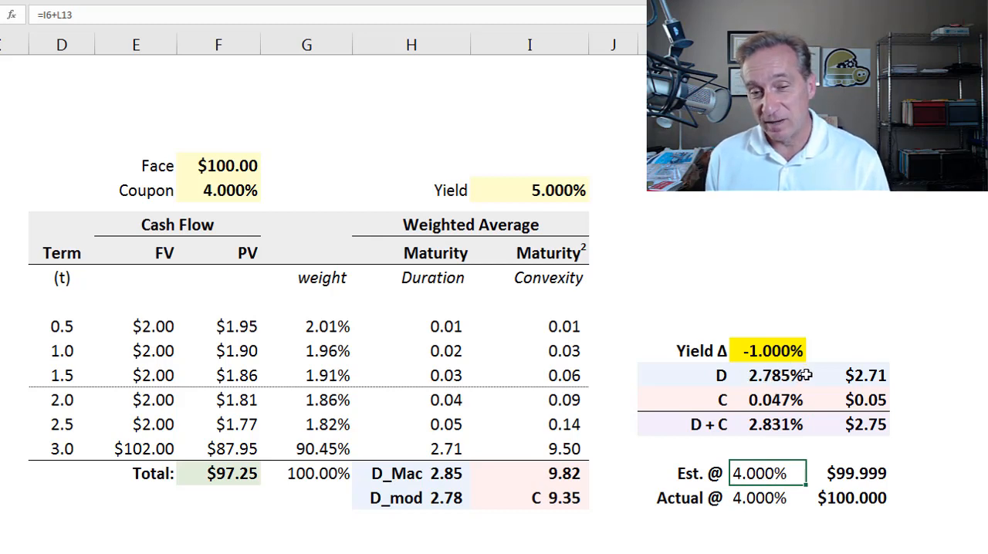
mouse_move(575, 188)
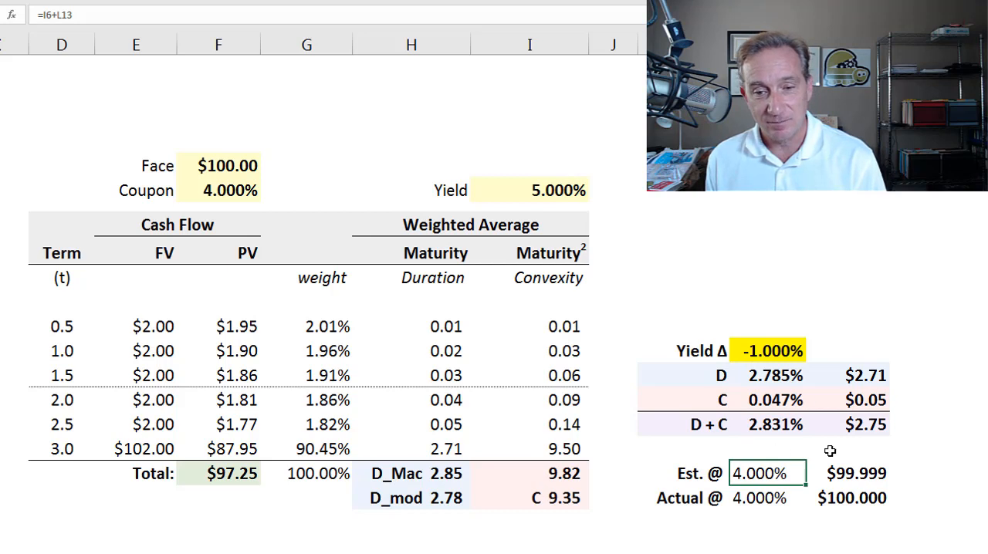
mouse_move(862, 405)
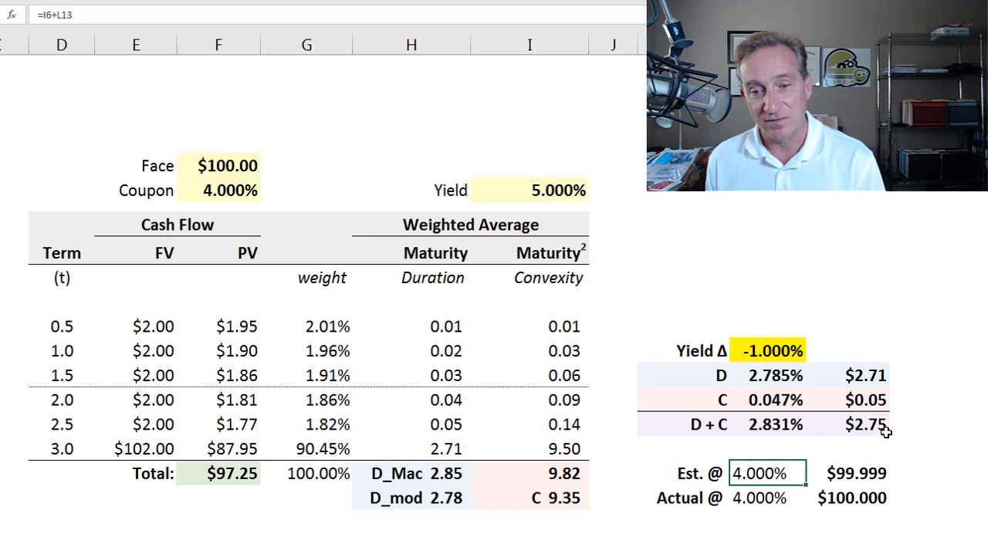
mouse_move(555, 499)
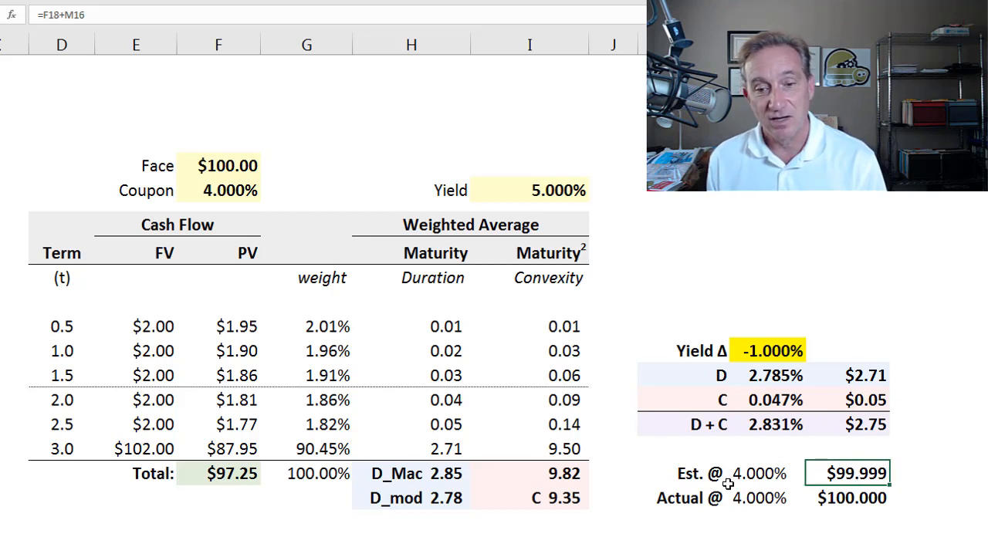
mouse_move(729, 443)
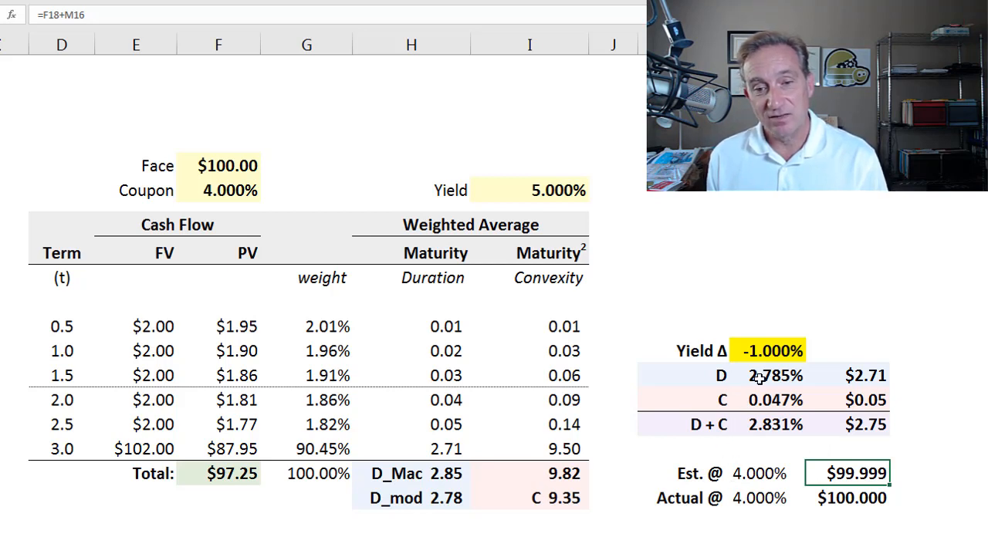
mouse_move(760, 353)
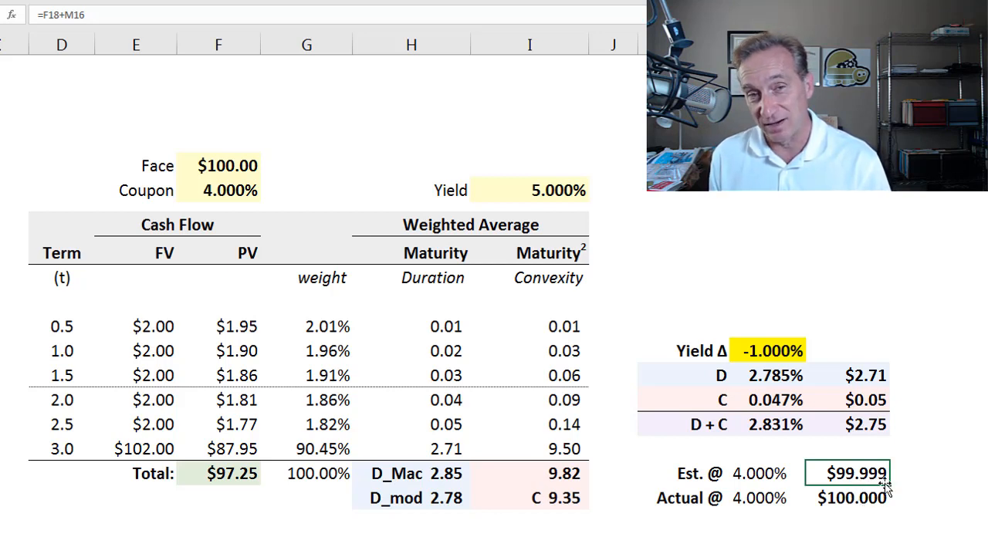
left_click(846, 497)
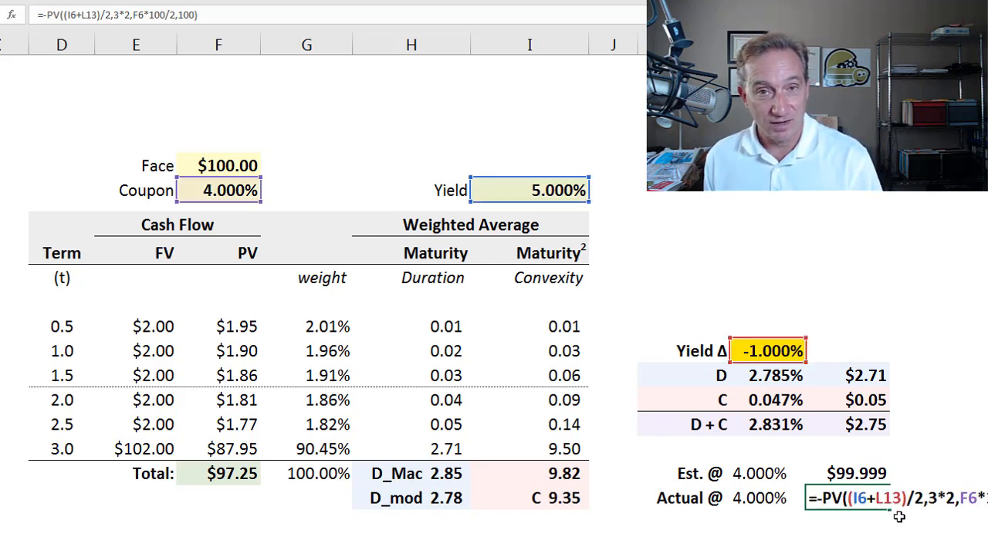
mouse_move(707, 309)
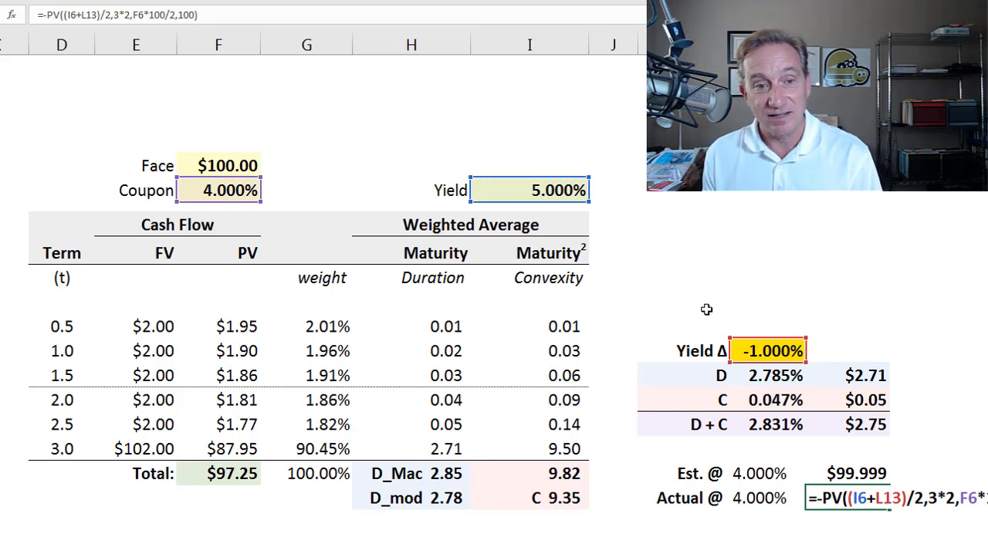
mouse_move(763, 491)
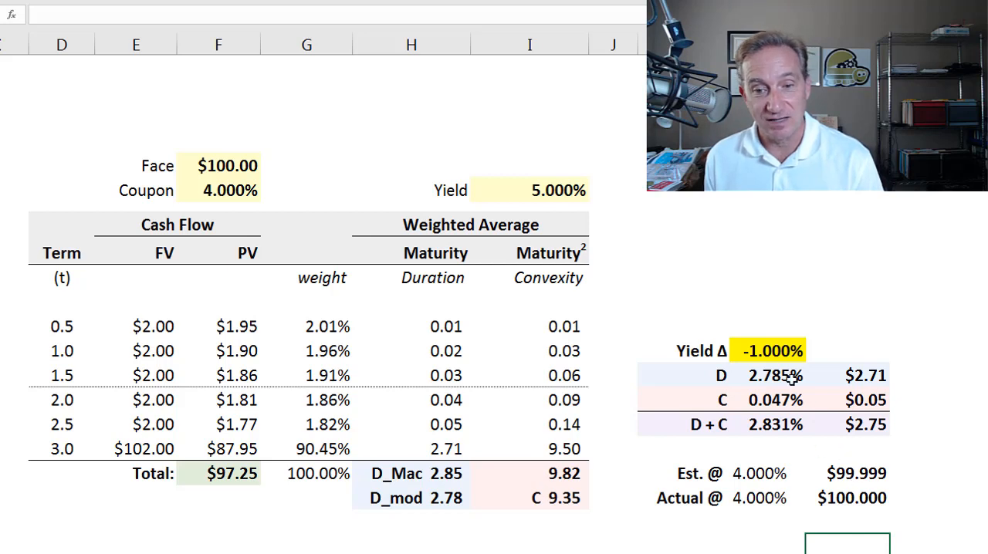
Step: Set the yield shock to +1%, giving a shocked yield of 6.000%
left_click(769, 350)
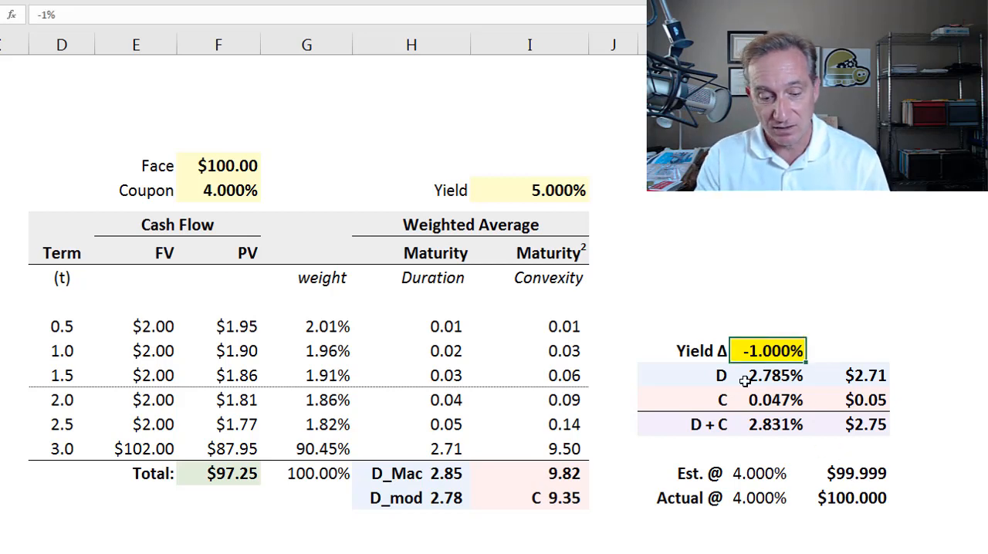
type("1%")
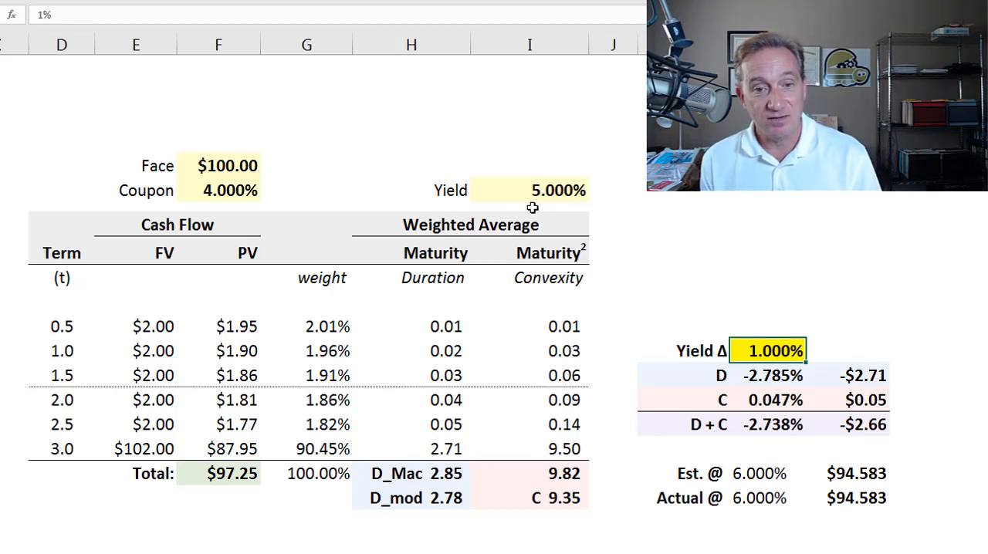
mouse_move(633, 320)
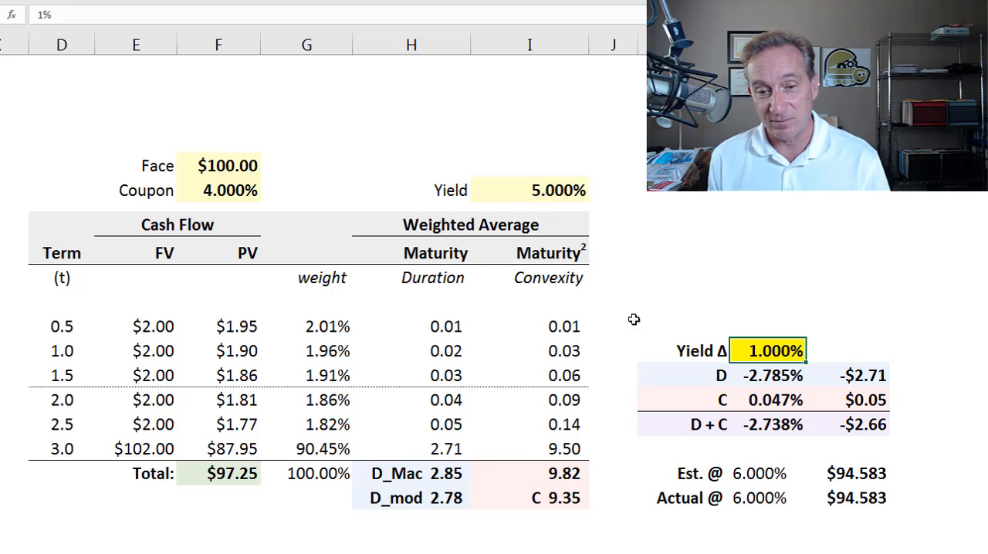
left_click(766, 472)
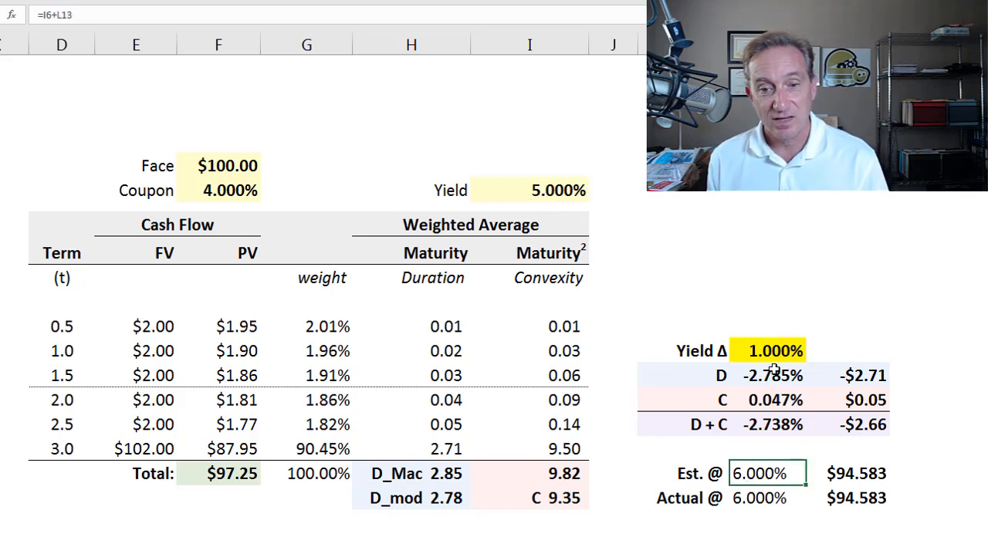
Step: Review the duration change -2.785%, convexity +0.047%, combined change and the -$2.66 dollar price change
left_click(772, 377)
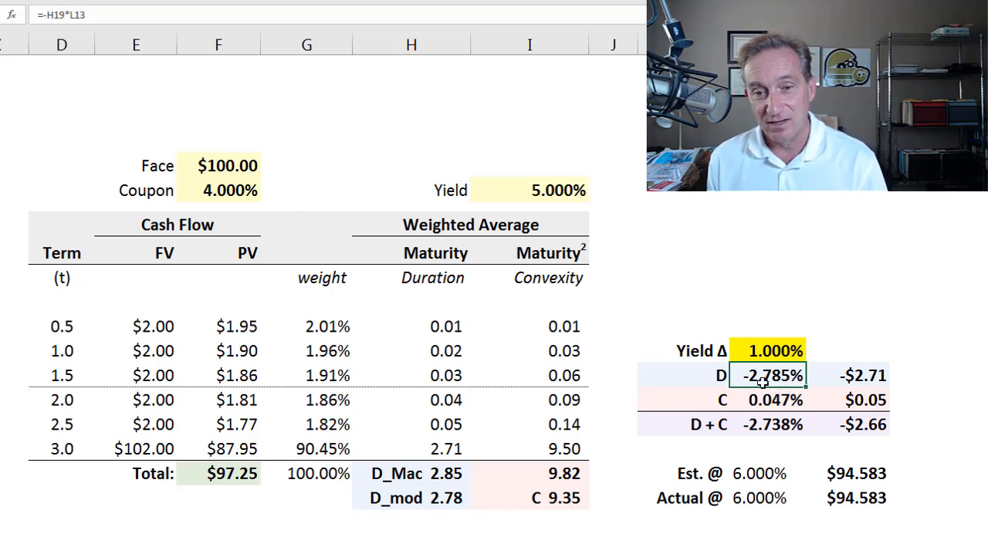
left_click(771, 400)
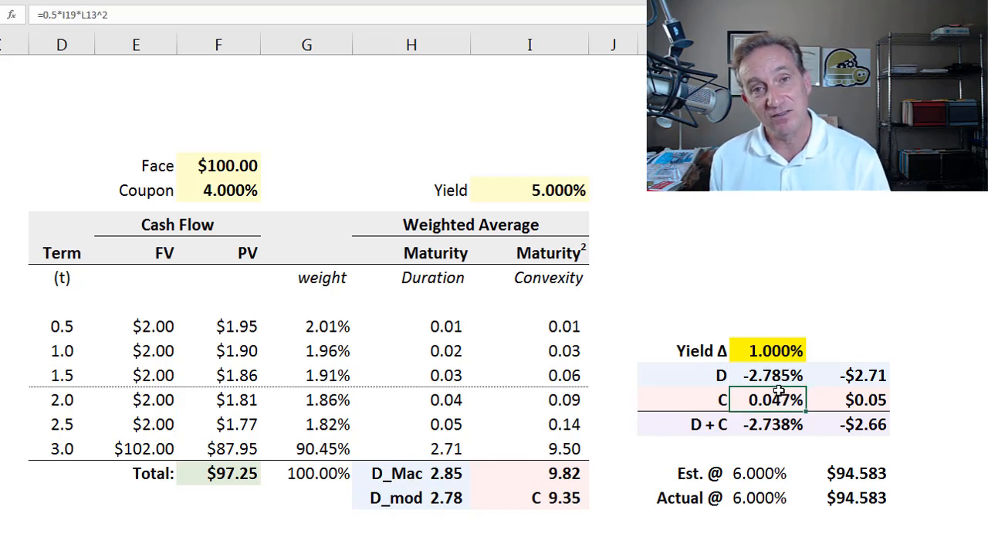
mouse_move(768, 426)
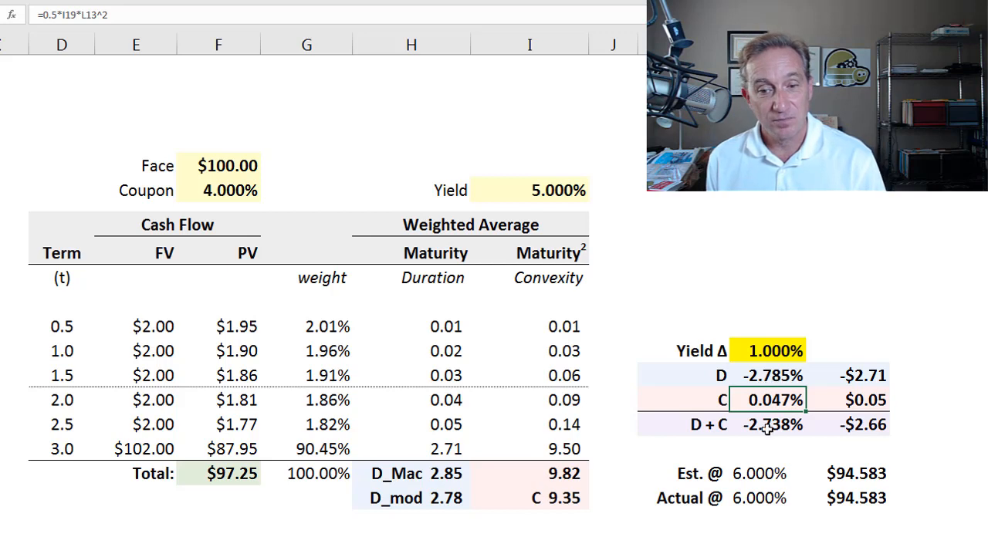
left_click(772, 424)
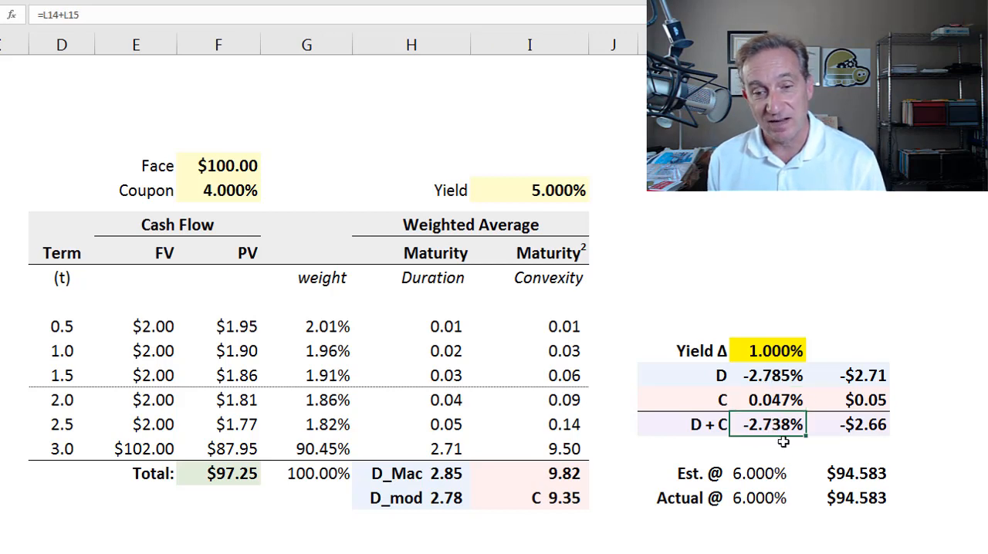
mouse_move(797, 334)
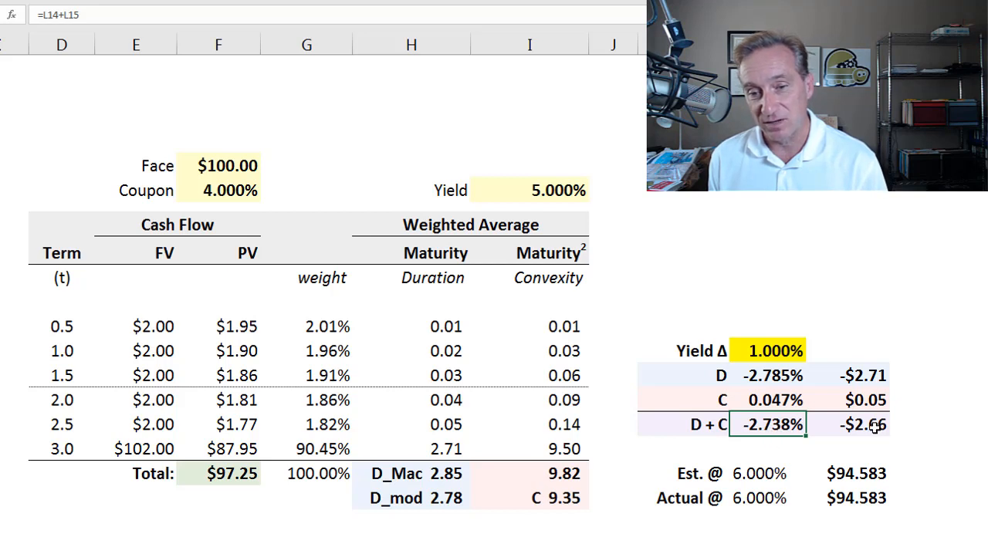
left_click(849, 423)
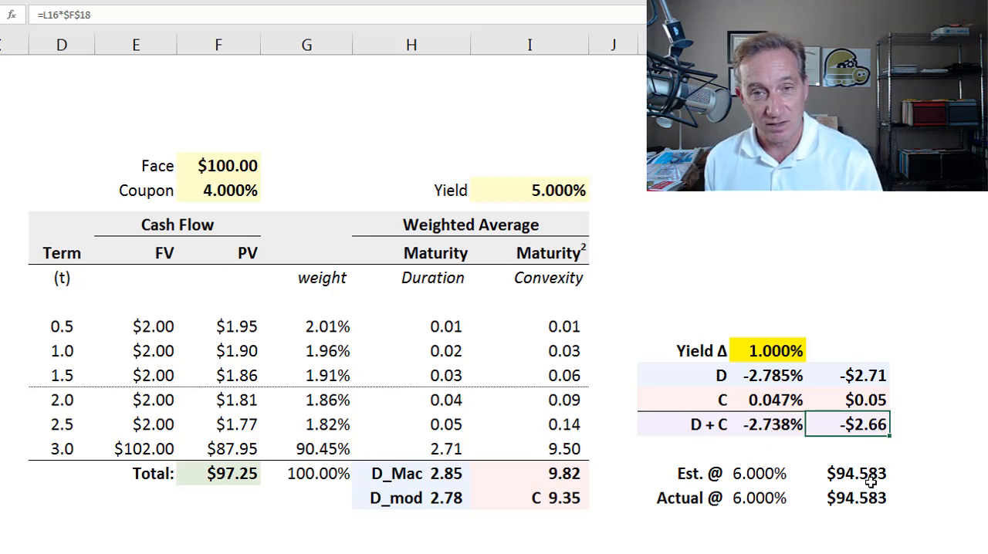